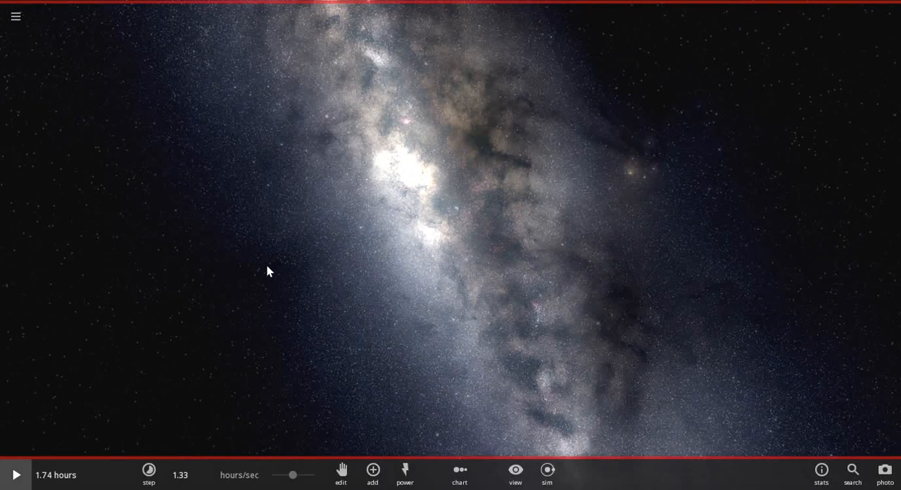
Step: Add a red dwarf star from the Stars catalogue, which appears as Sator
{"action": "left_click", "coordinate": [372, 474]}
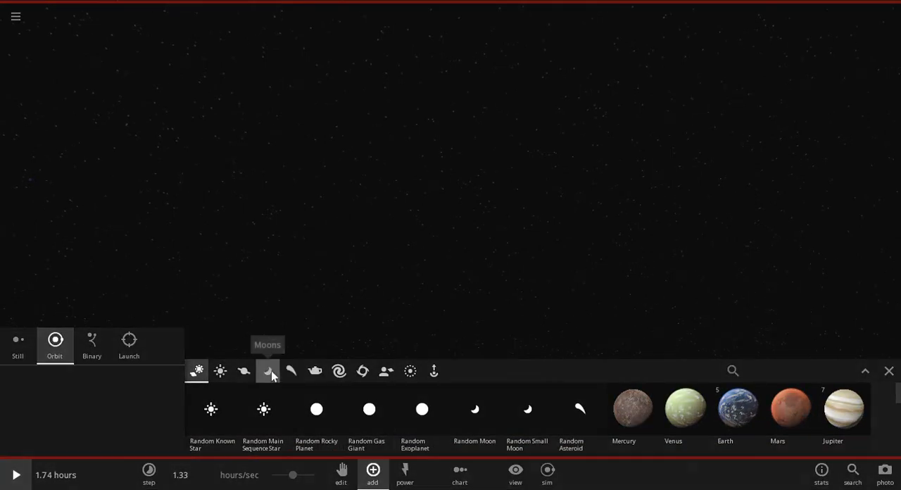
{"action": "left_click", "coordinate": [220, 371]}
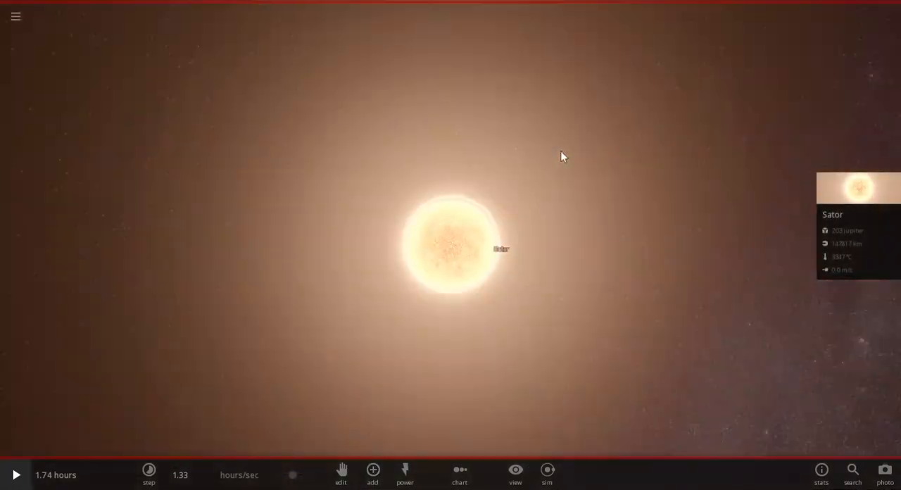
{"action": "scroll", "scroll_direction": "down", "scroll_amount": 3}
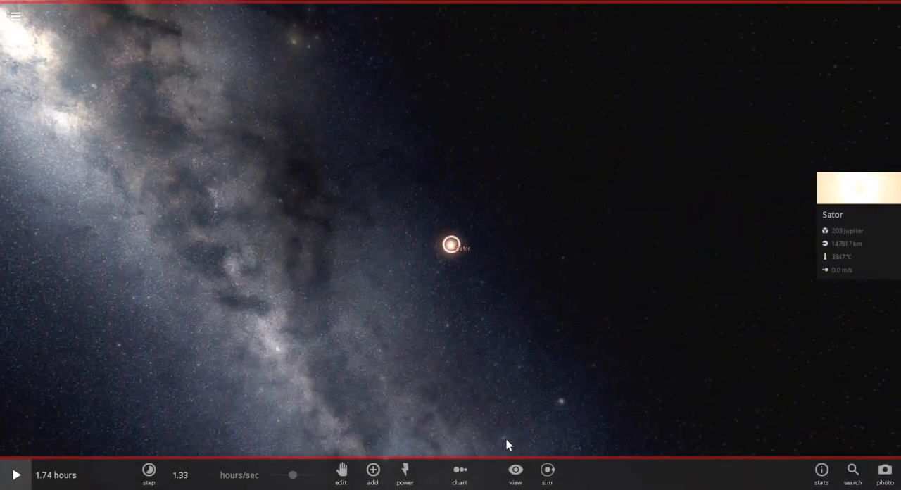
Step: Turn on the orbit, habitable zone and distance grid overlays around Sator
{"action": "left_click", "coordinate": [515, 474]}
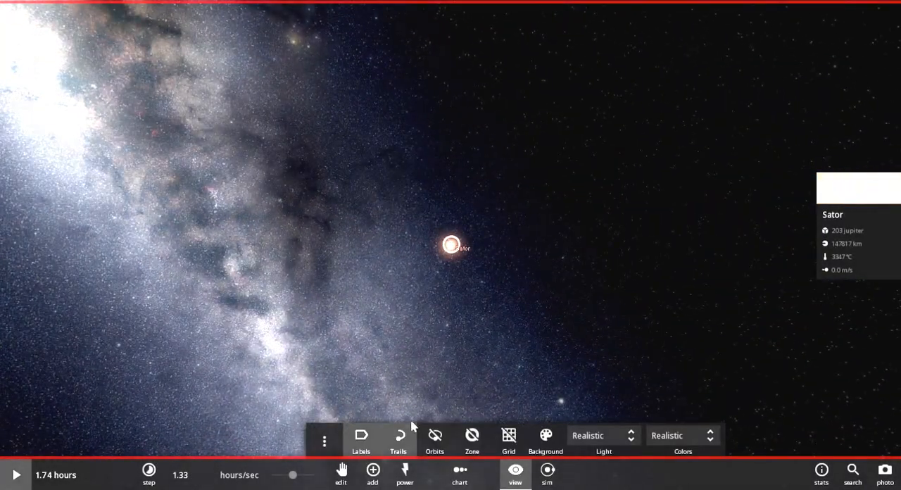
{"action": "left_click", "coordinate": [509, 435]}
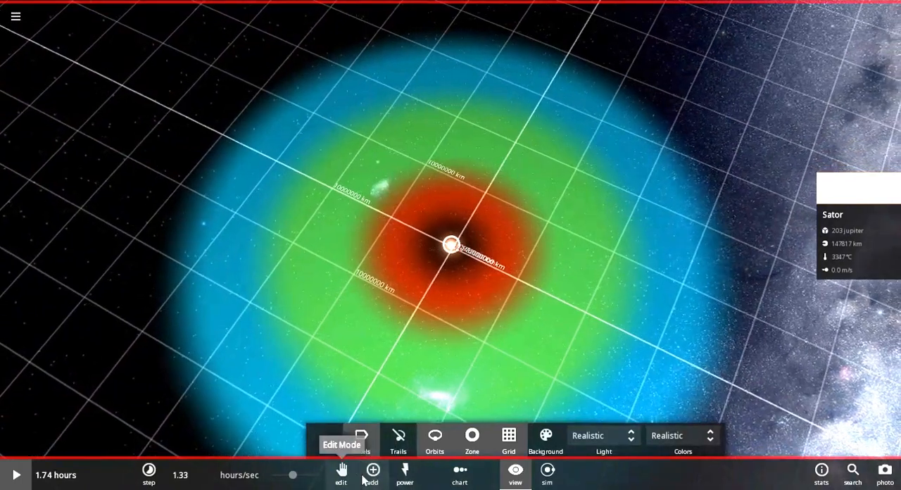
{"action": "left_click", "coordinate": [372, 474]}
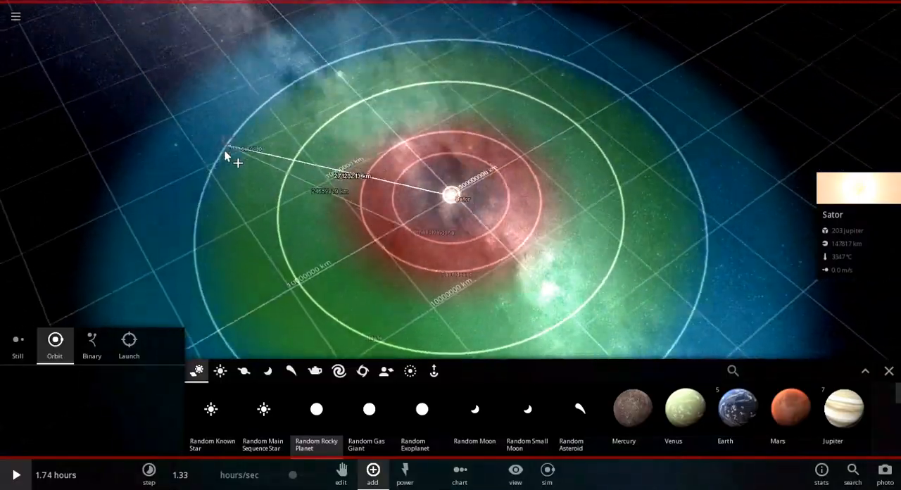
Step: Place random rocky planet Nuste in orbit inside Sator's green habitable zone
{"action": "left_click_drag", "start_coordinate": [236, 159], "coordinate": [637, 102]}
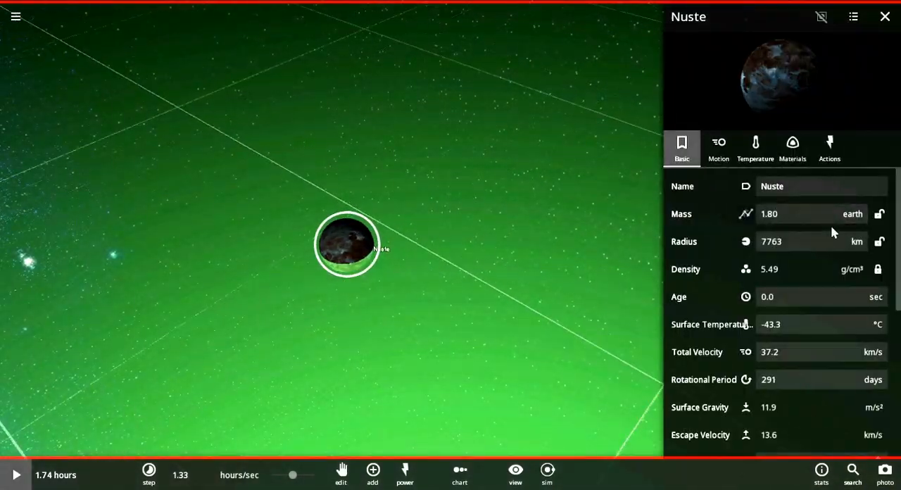
Step: Adjust Nuste's materials and set 2.00 atm surface pressure with 110 °C greenhouse effect
{"action": "left_click", "coordinate": [718, 145]}
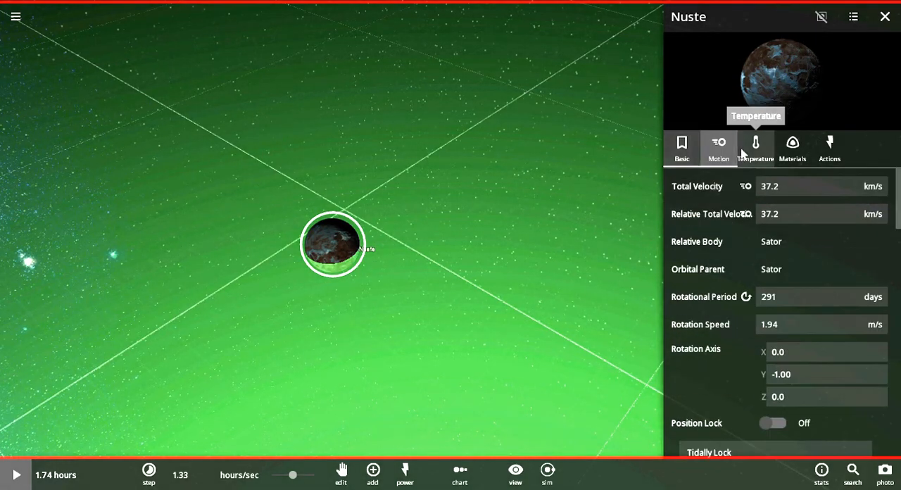
{"action": "scroll", "scroll_direction": "down", "scroll_amount": 3}
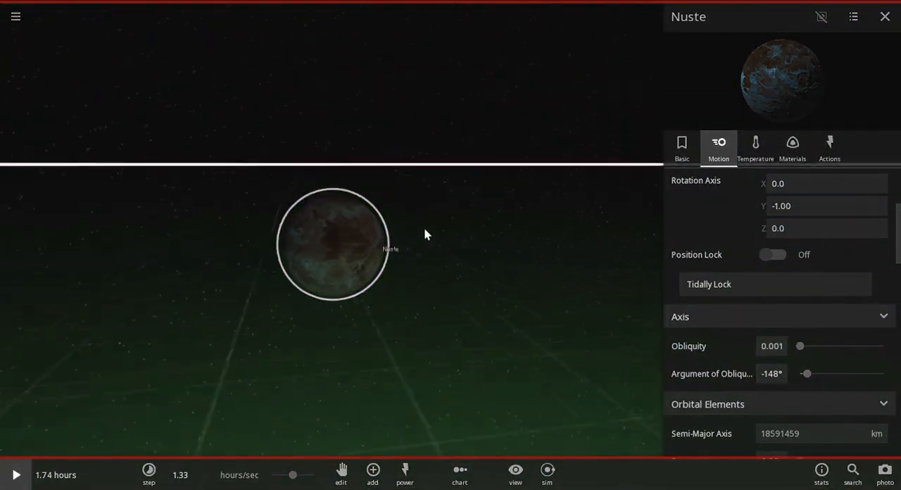
{"action": "left_click", "coordinate": [755, 145]}
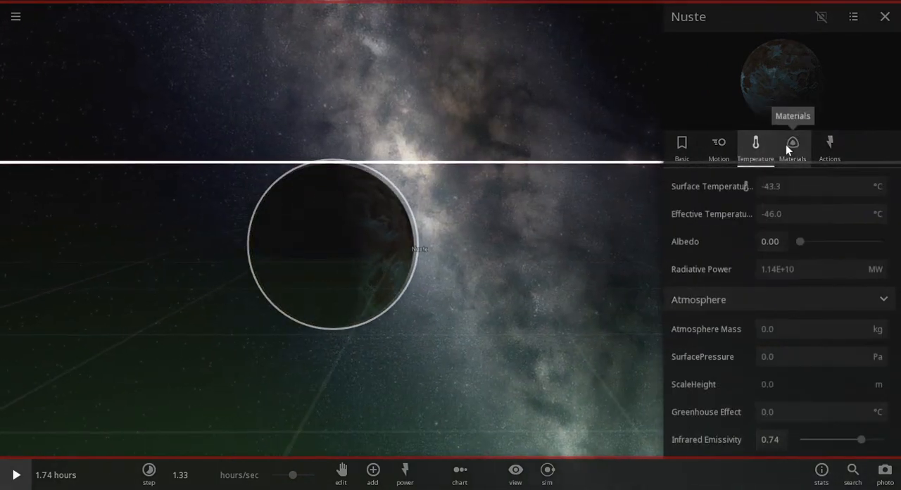
{"action": "left_click", "coordinate": [792, 144]}
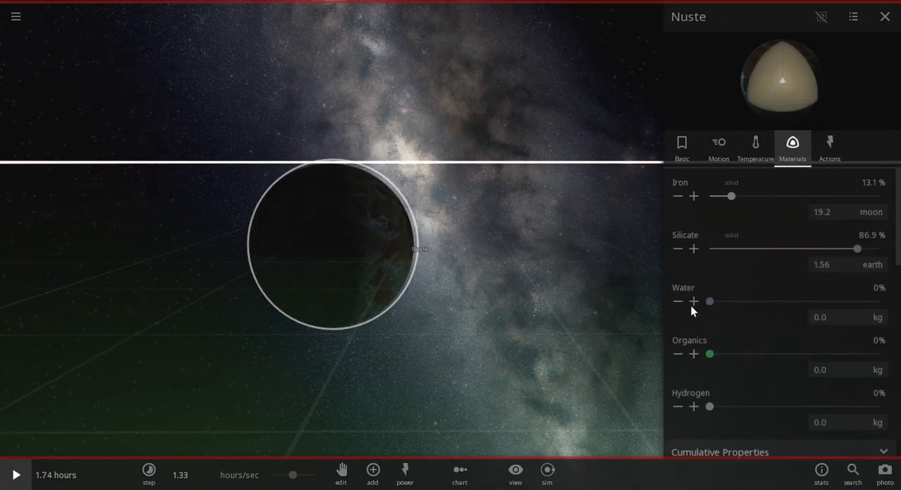
{"action": "left_click_drag", "start_coordinate": [732, 196], "coordinate": [772, 196]}
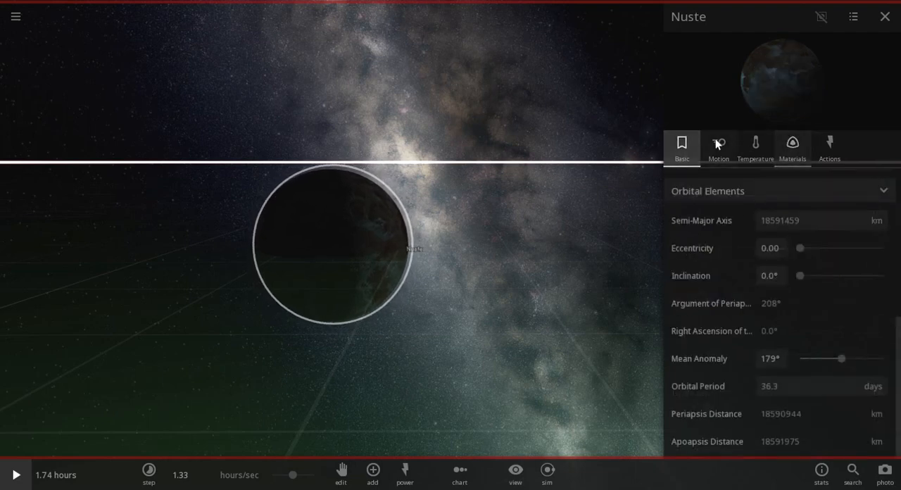
{"action": "left_click", "coordinate": [755, 148]}
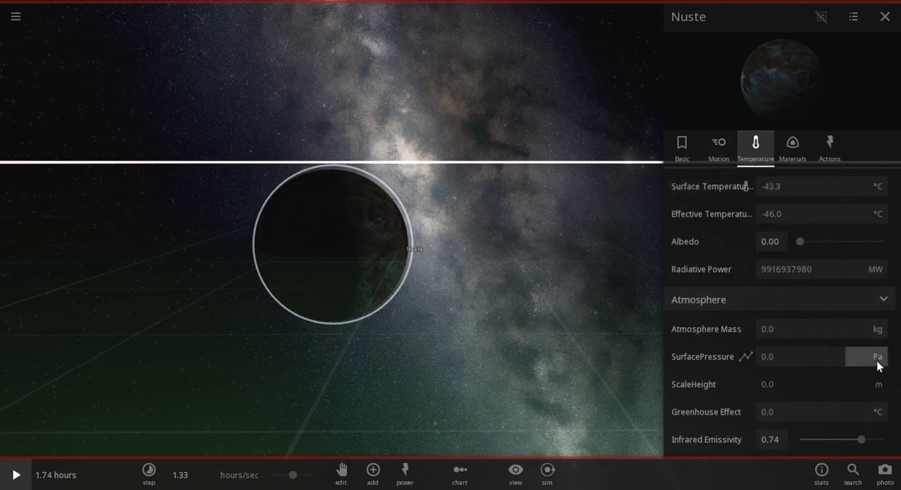
{"action": "left_click", "coordinate": [878, 357]}
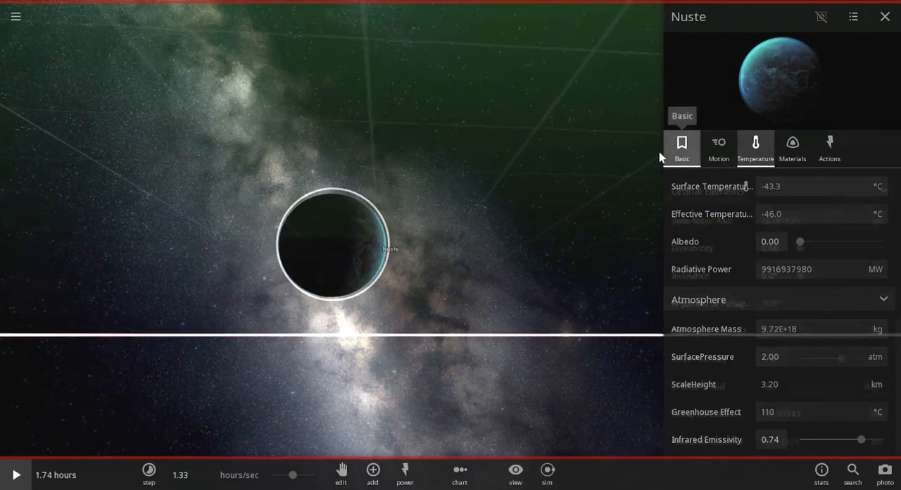
Step: Graph Nuste's surface temperature, start the simulation, and nudge its albedo to 0.08
{"action": "left_click", "coordinate": [681, 148]}
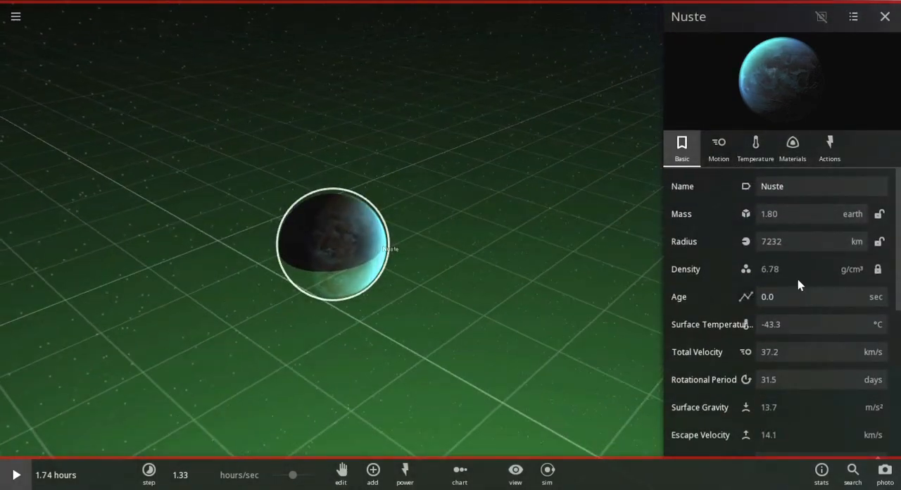
{"action": "left_click", "coordinate": [755, 148]}
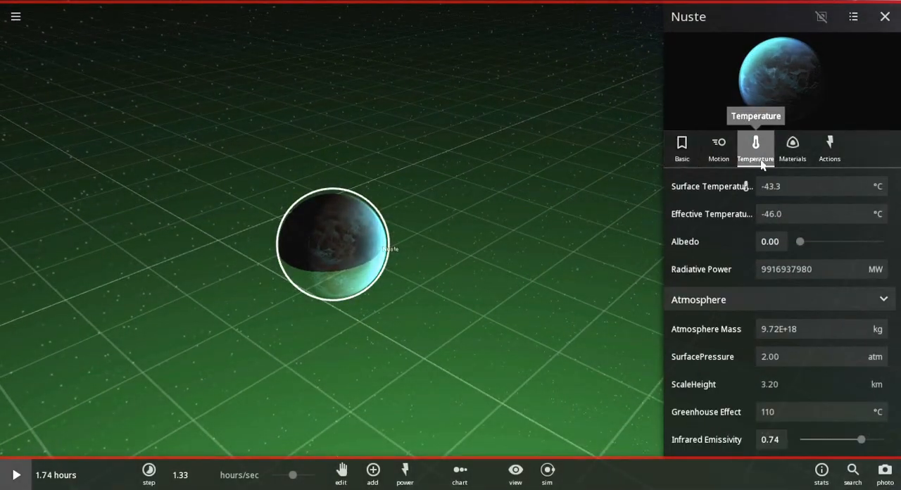
{"action": "mouse_move", "coordinate": [11, 435]}
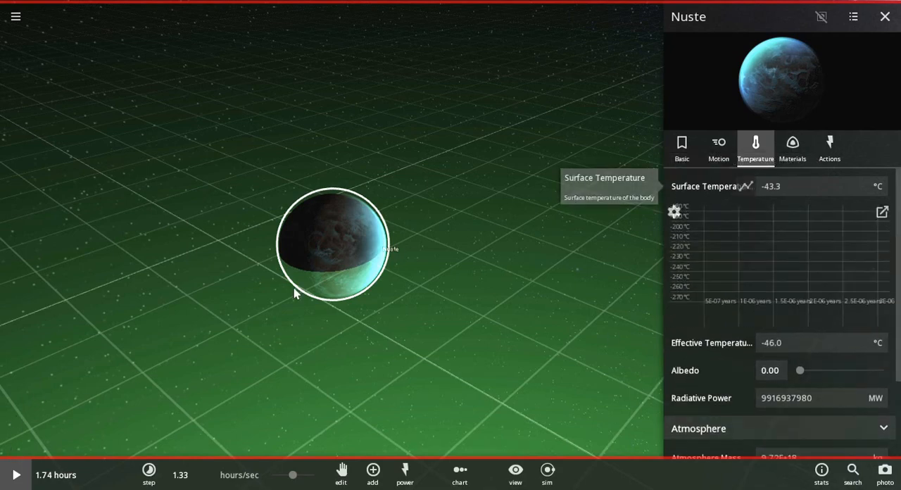
{"action": "left_click", "coordinate": [15, 474]}
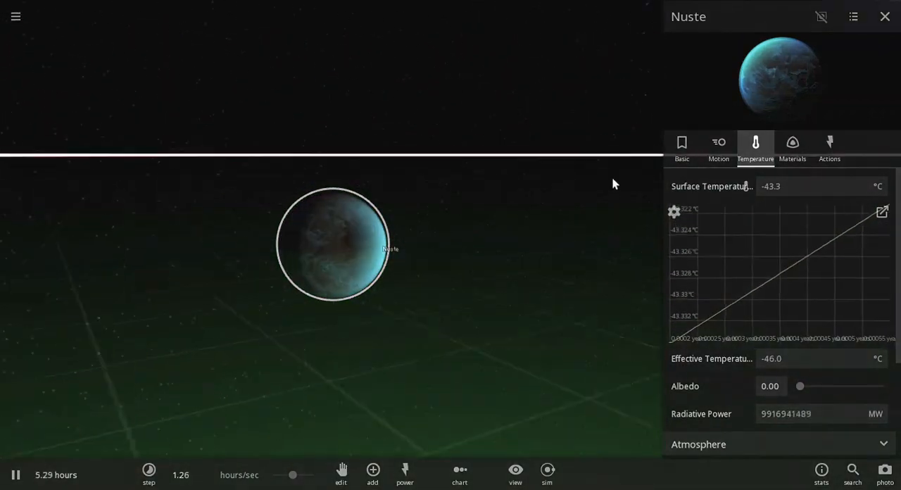
{"action": "left_click_drag", "start_coordinate": [800, 386], "coordinate": [805, 385]}
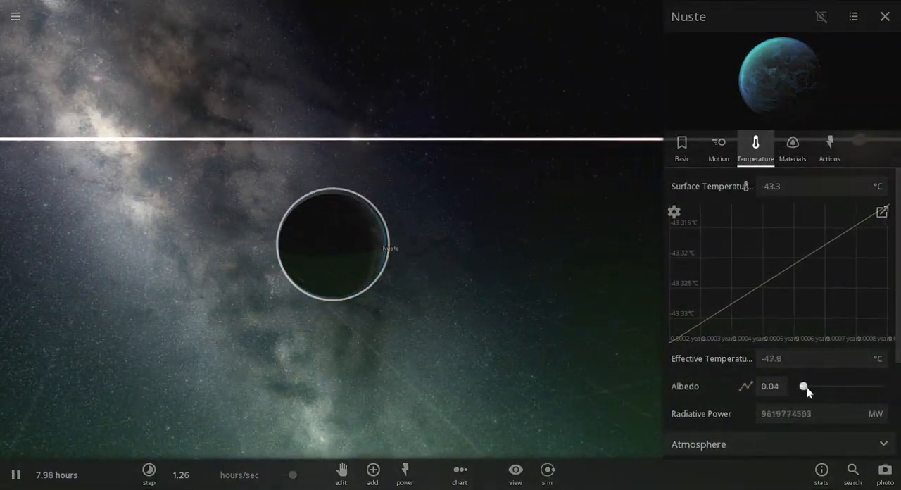
{"action": "left_click_drag", "start_coordinate": [805, 386], "coordinate": [806, 386]}
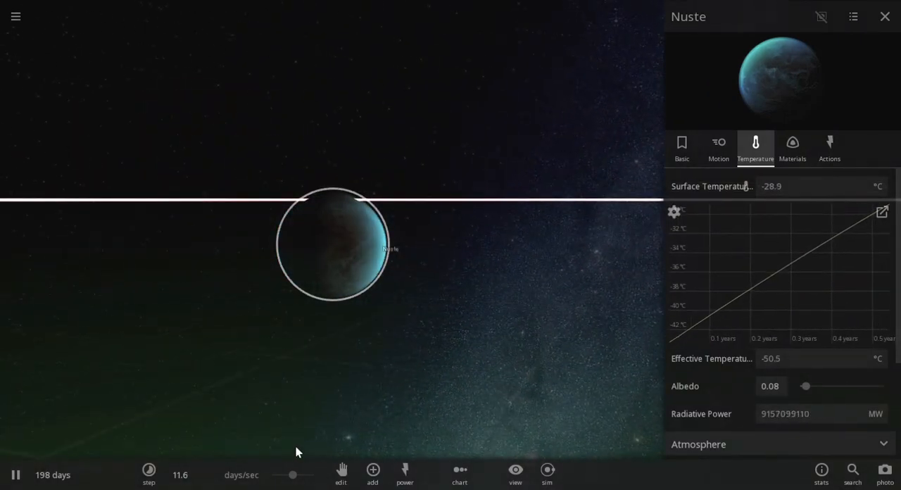
Step: Speed time to months per second and raise Nuste's albedo to about 0.38
{"action": "left_click", "coordinate": [148, 474]}
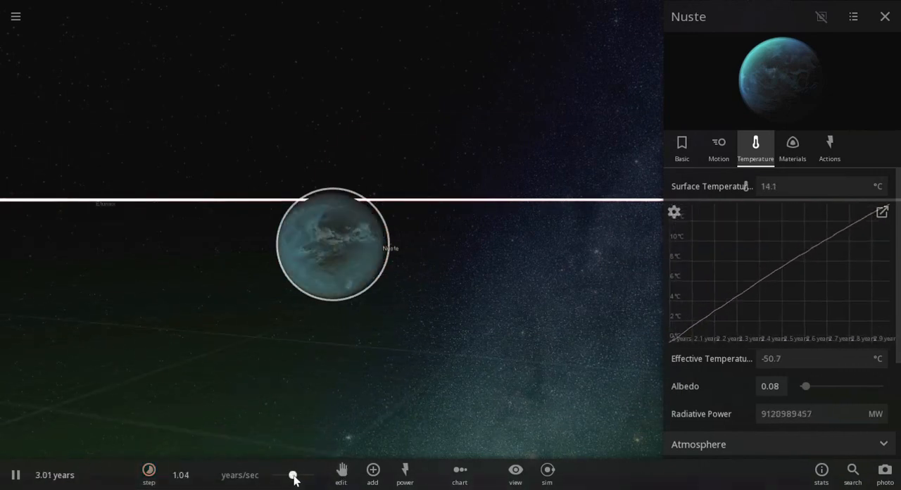
{"action": "left_click", "coordinate": [148, 474]}
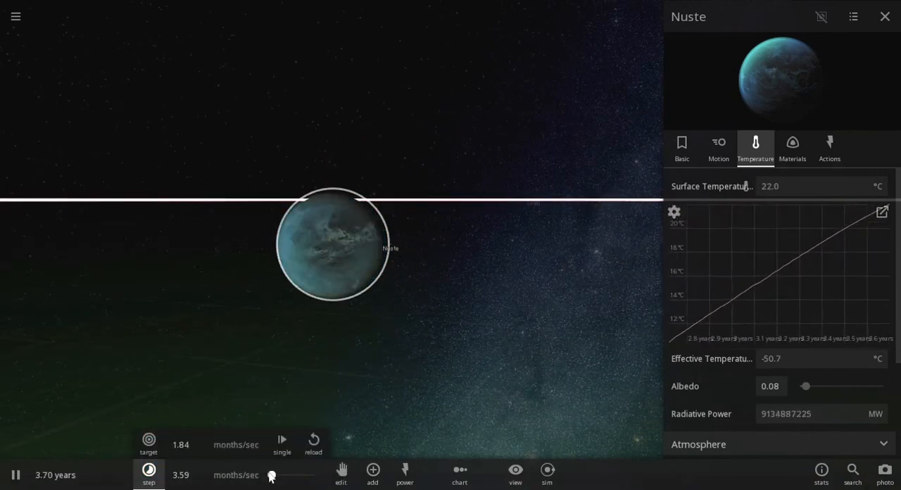
{"action": "left_click_drag", "start_coordinate": [806, 386], "coordinate": [810, 386]}
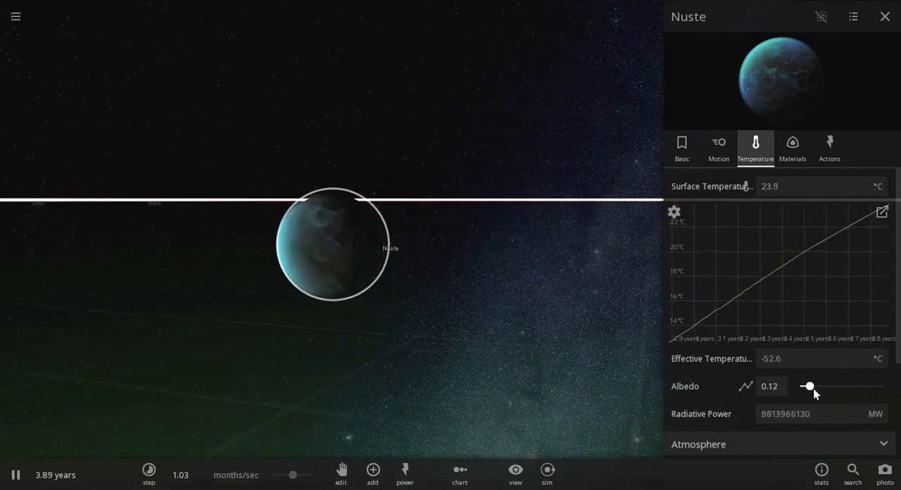
{"action": "left_click_drag", "start_coordinate": [810, 387], "coordinate": [821, 386]}
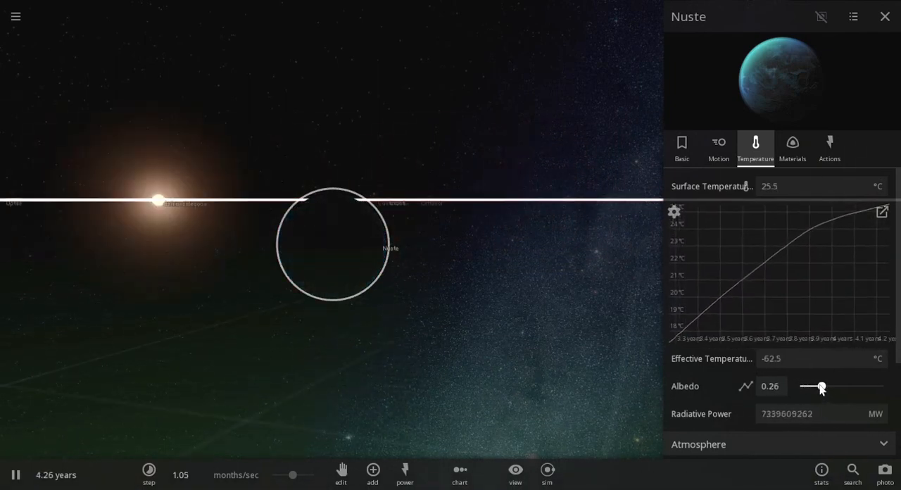
{"action": "left_click_drag", "start_coordinate": [820, 387], "coordinate": [830, 387]}
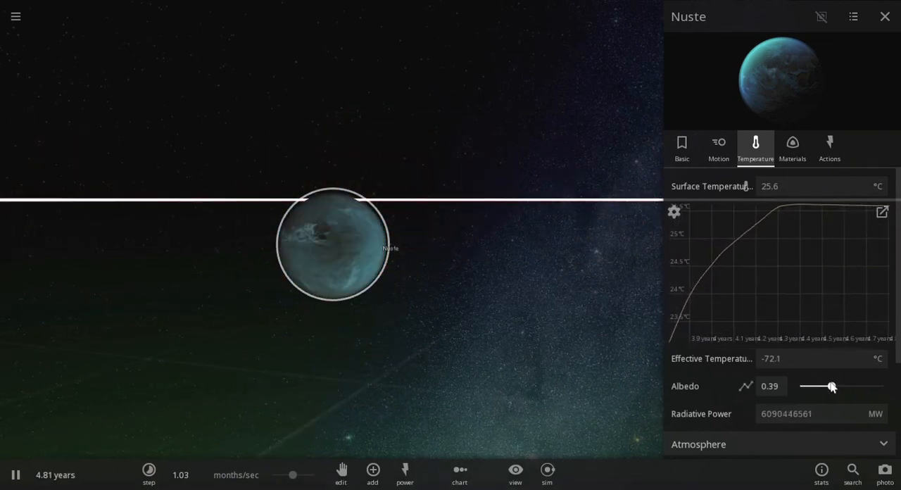
{"action": "left_click_drag", "start_coordinate": [834, 386], "coordinate": [831, 387]}
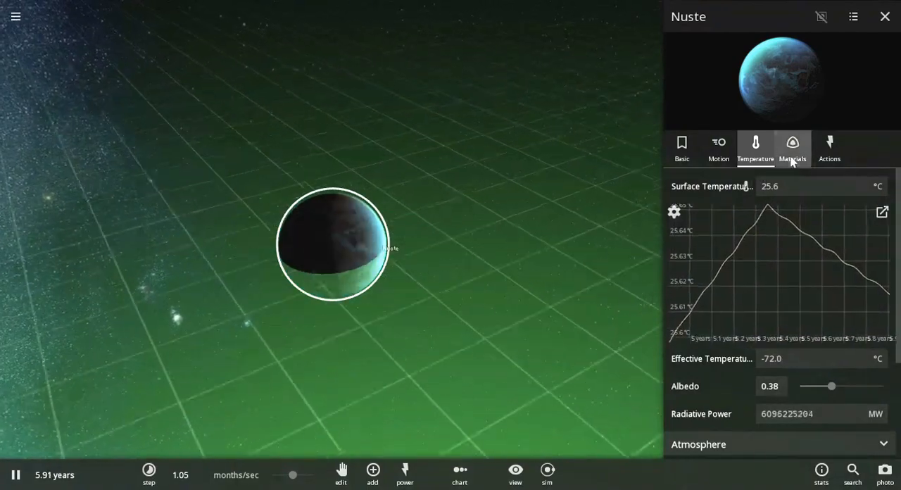
Step: Zero Nuste's water, then raise it to 0.00200 percent
{"action": "left_click", "coordinate": [793, 146]}
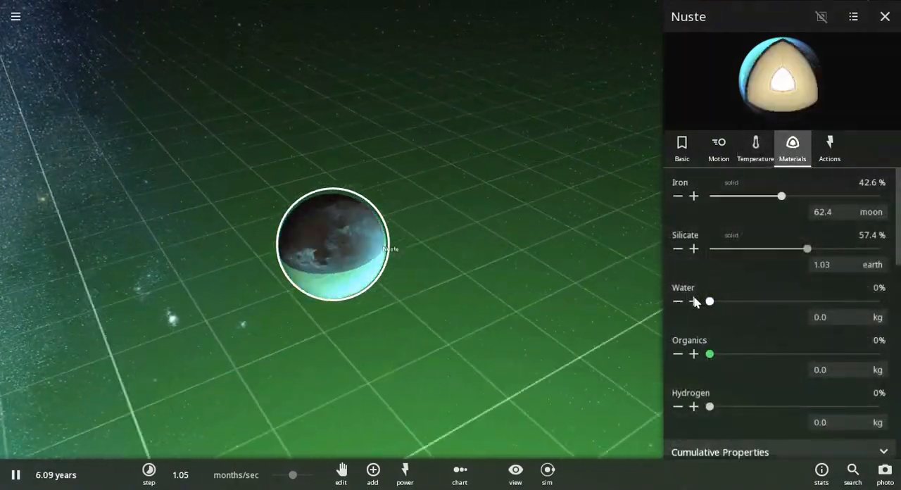
{"action": "left_click", "coordinate": [694, 302]}
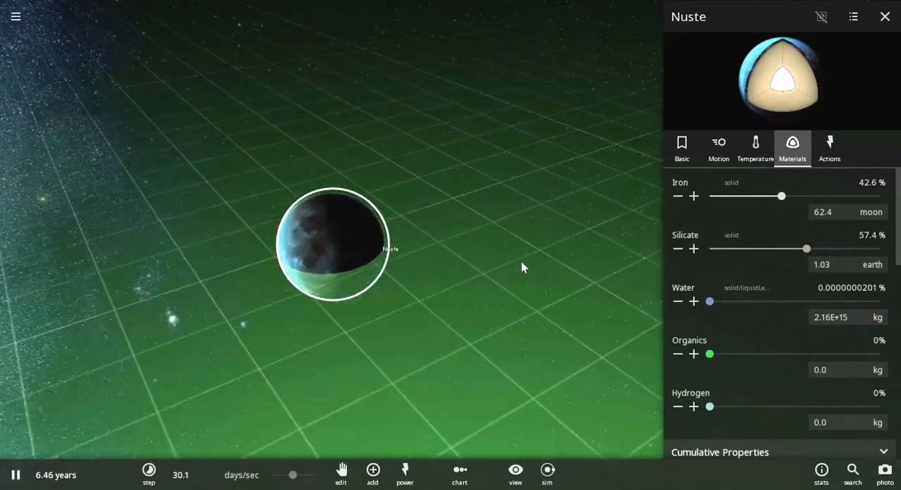
{"action": "left_click", "coordinate": [885, 16]}
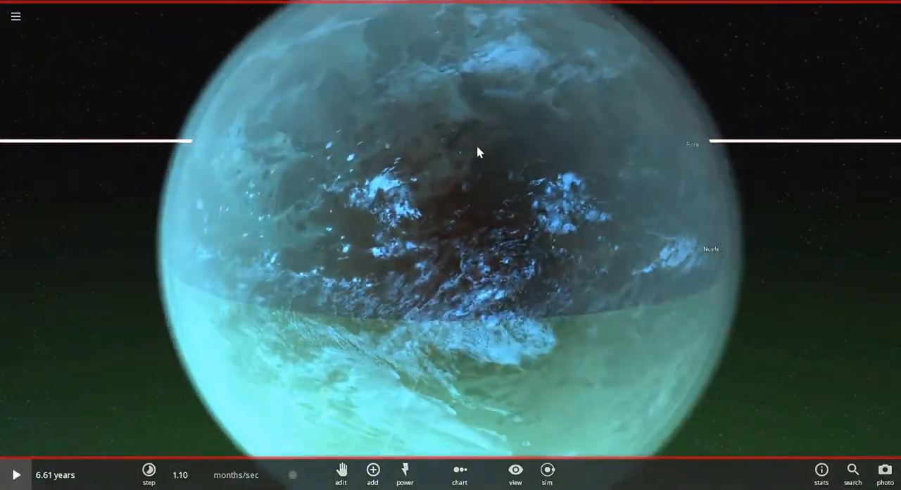
{"action": "left_click", "coordinate": [711, 248]}
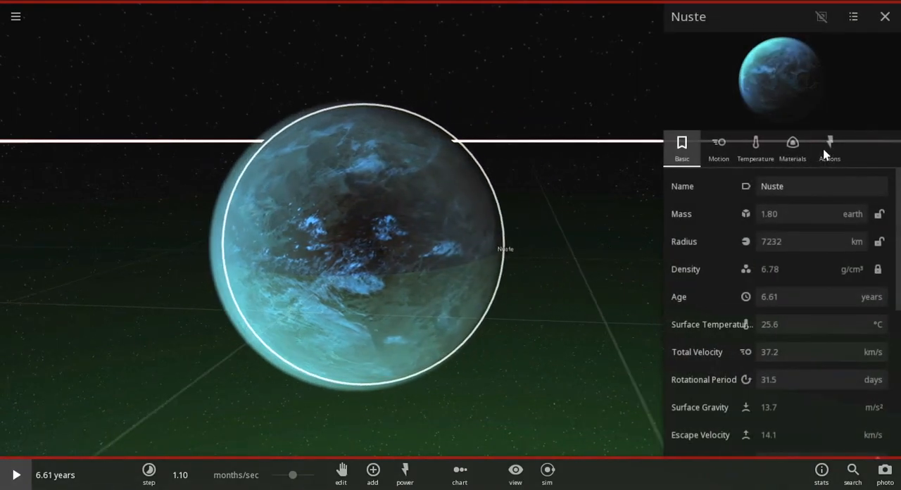
{"action": "left_click", "coordinate": [792, 148]}
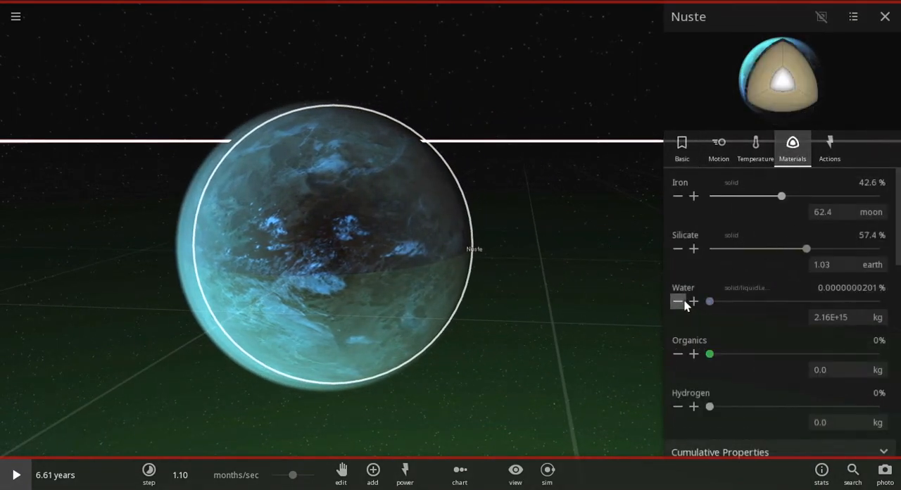
{"action": "left_click", "coordinate": [677, 302]}
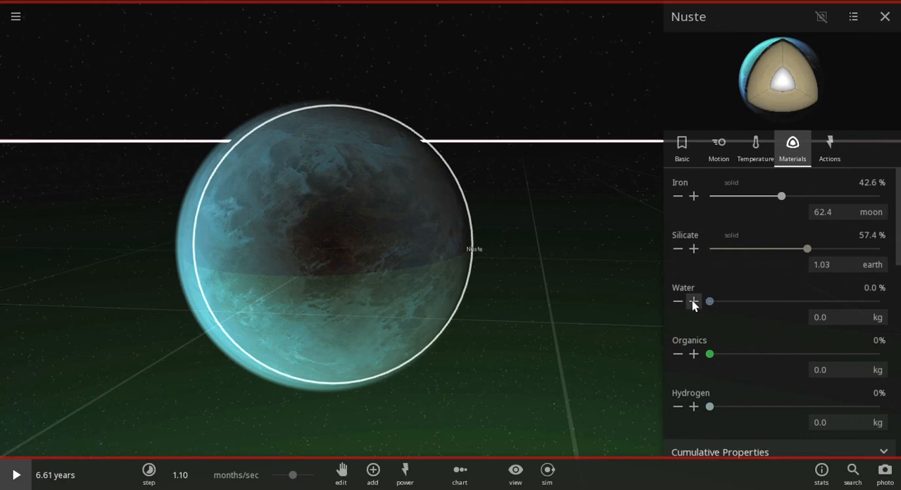
{"action": "left_click", "coordinate": [694, 301]}
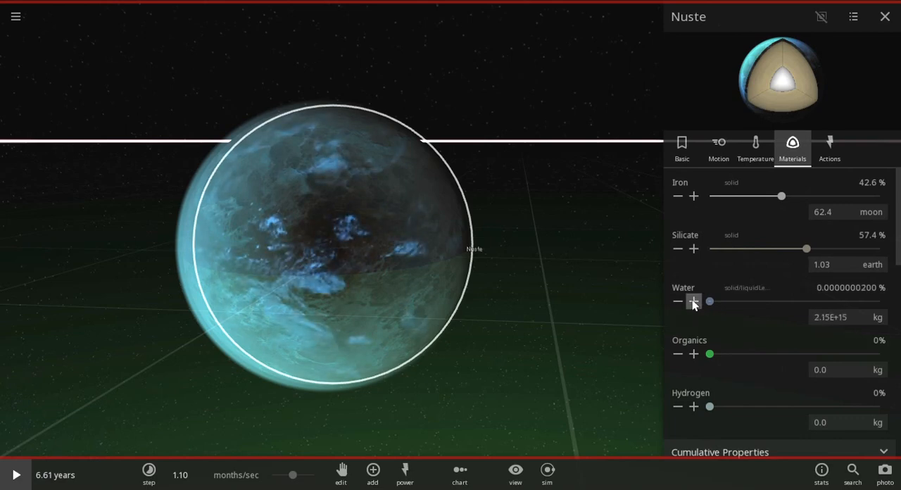
{"action": "left_click", "coordinate": [694, 301]}
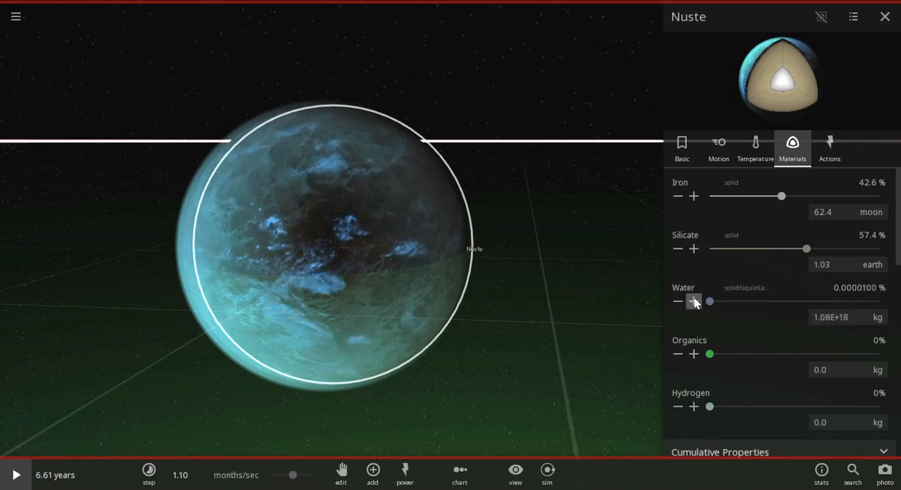
{"action": "left_click", "coordinate": [694, 302]}
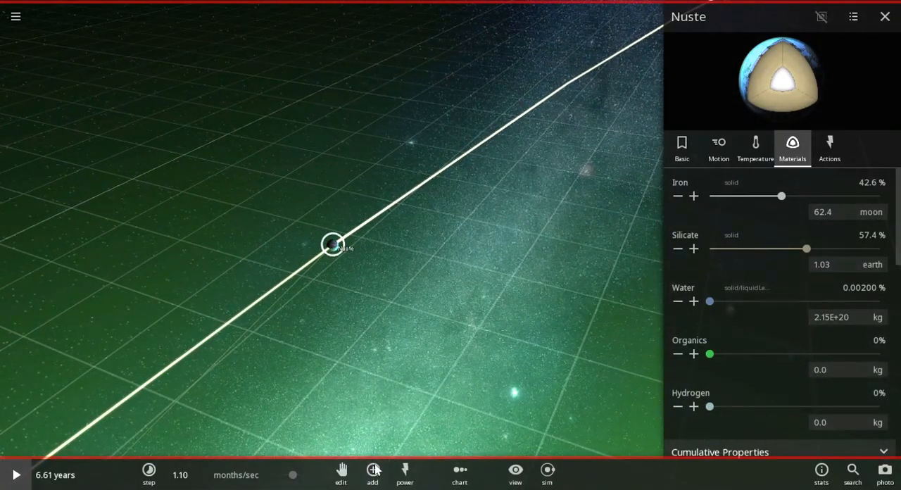
Step: Slow the simulation to 1.27 days per second
{"action": "left_click", "coordinate": [372, 471]}
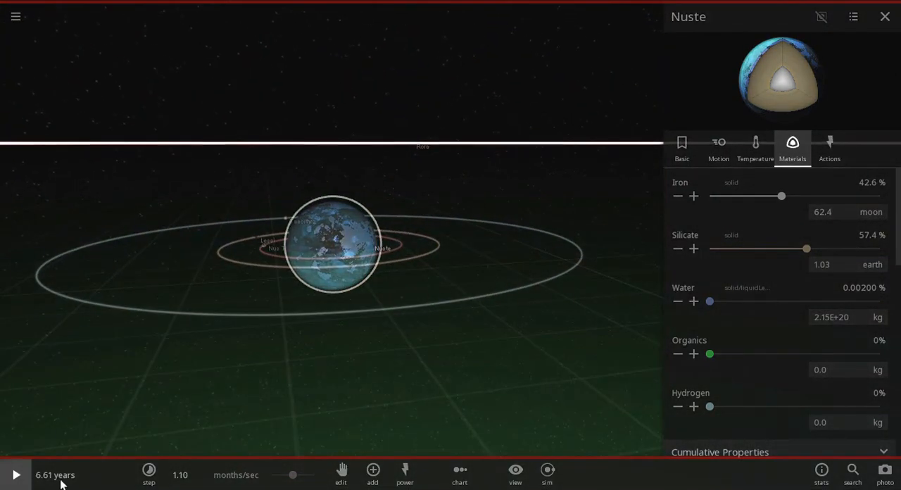
{"action": "left_click", "coordinate": [148, 473]}
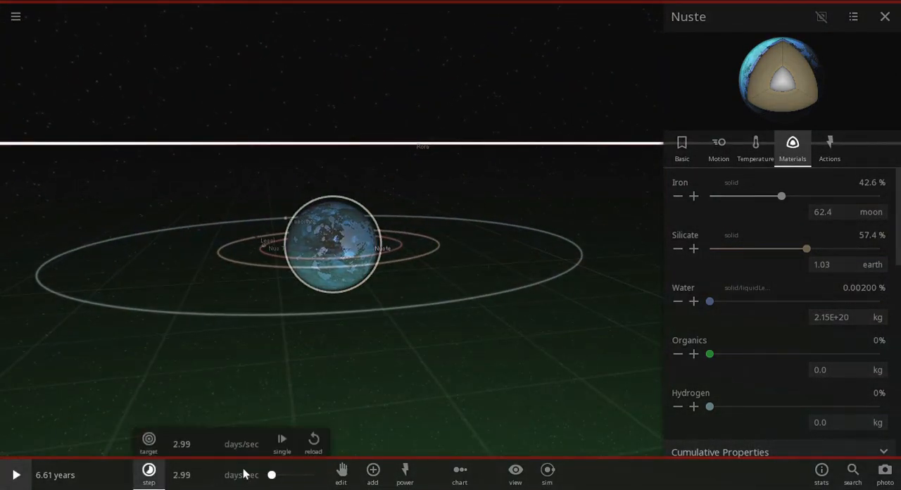
{"action": "left_click", "coordinate": [16, 475]}
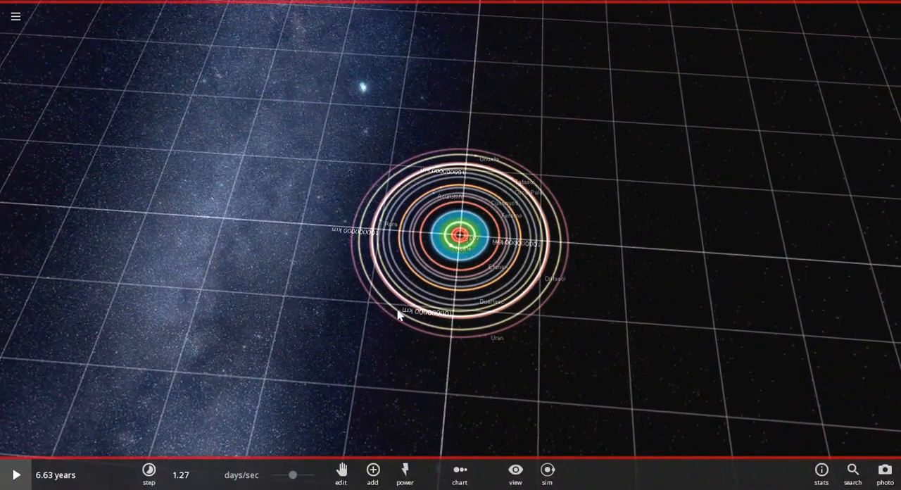
Step: Zoom toward the inner system and show Ulaen's temperature details: -108 °C, albedo 0.01
{"action": "left_click", "coordinate": [542, 275]}
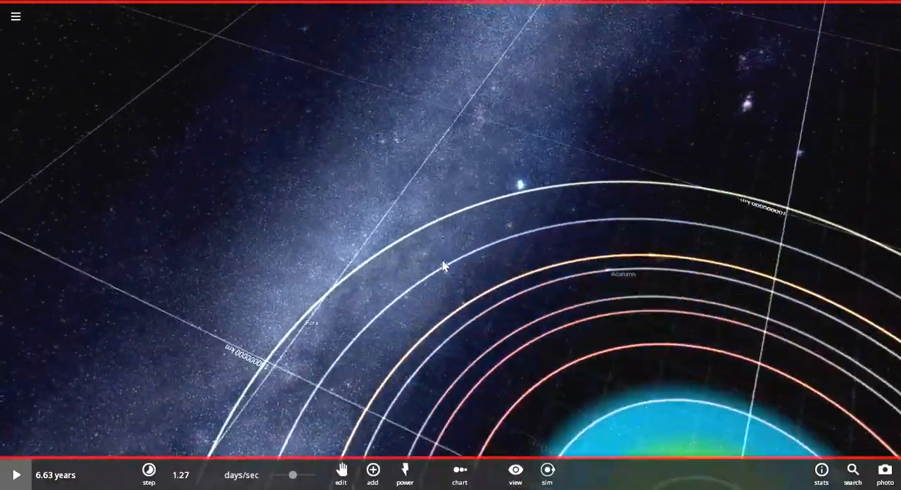
{"action": "left_click_drag", "start_coordinate": [443, 266], "coordinate": [312, 262]}
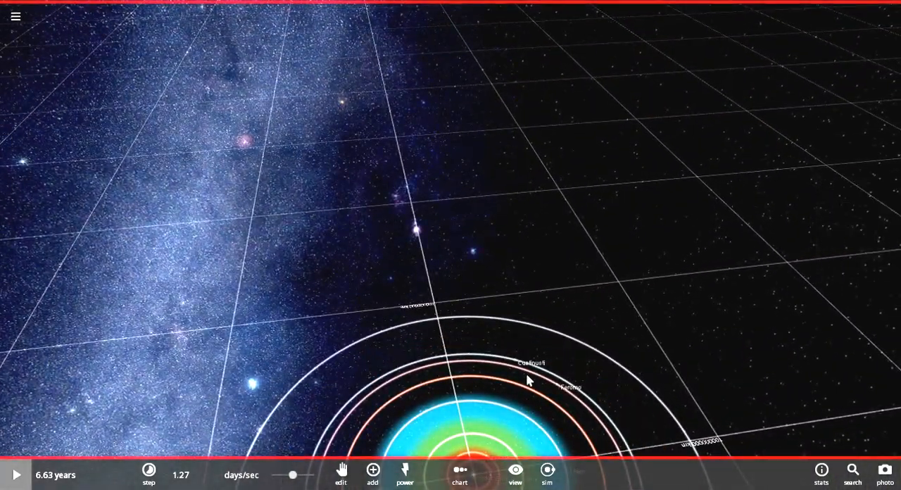
{"action": "left_click", "coordinate": [570, 387]}
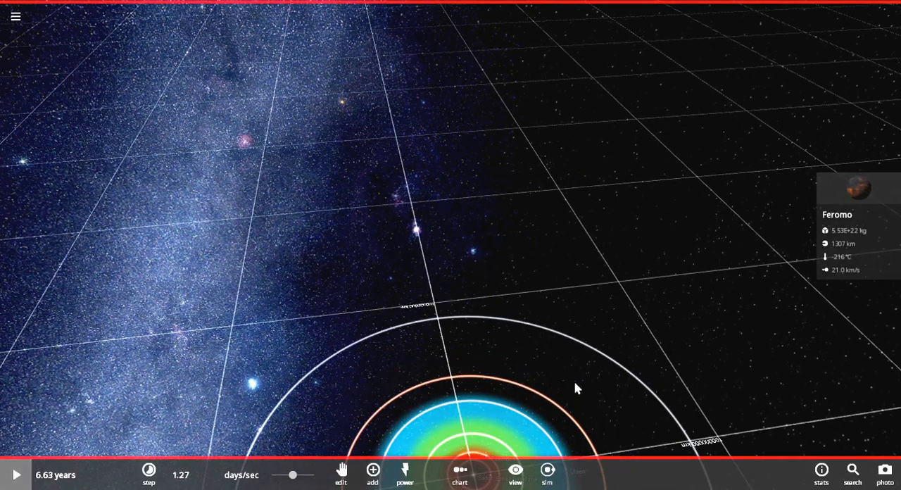
{"action": "scroll", "scroll_direction": "down", "scroll_amount": 3}
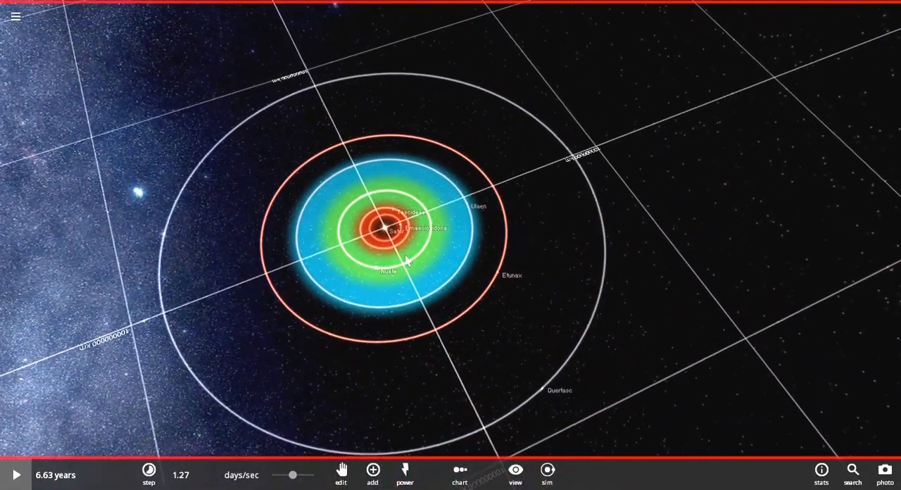
{"action": "left_click", "coordinate": [386, 228]}
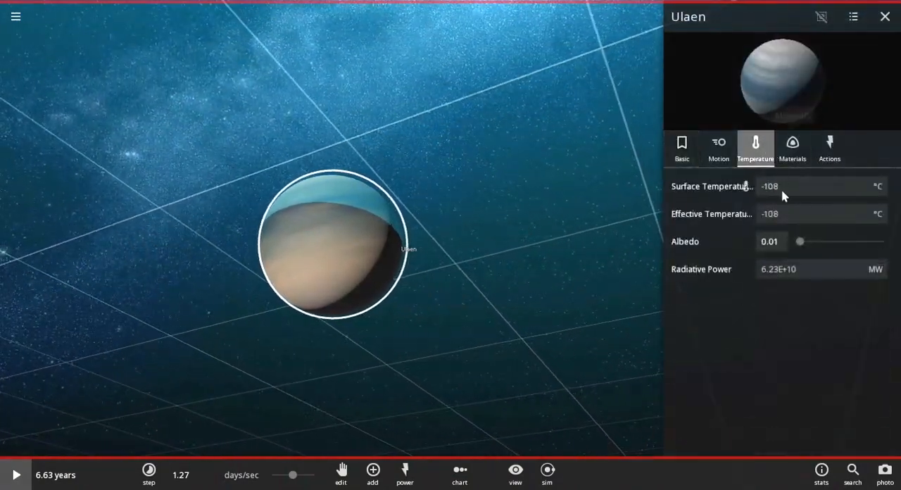
Step: Zero Ulaen's water and silicate, leaving 84.2% hydrogen and 15.8% iron
{"action": "left_click", "coordinate": [793, 148]}
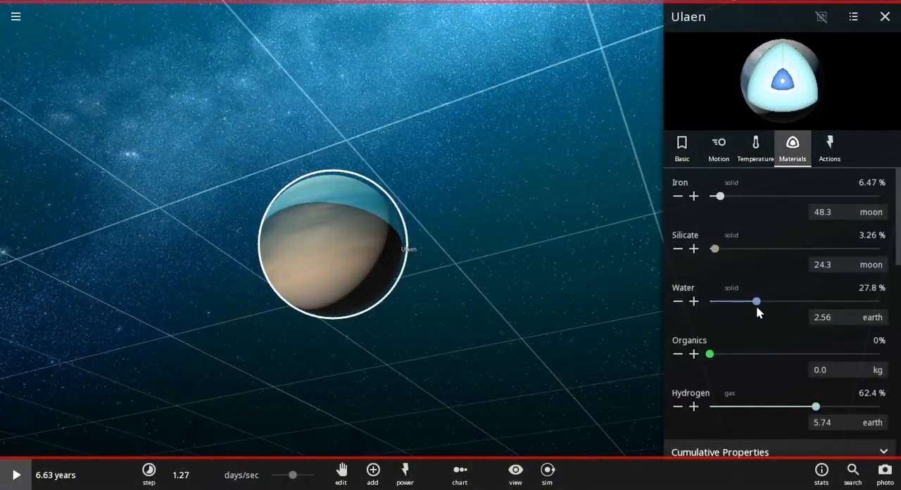
{"action": "left_click_drag", "start_coordinate": [757, 301], "coordinate": [710, 301]}
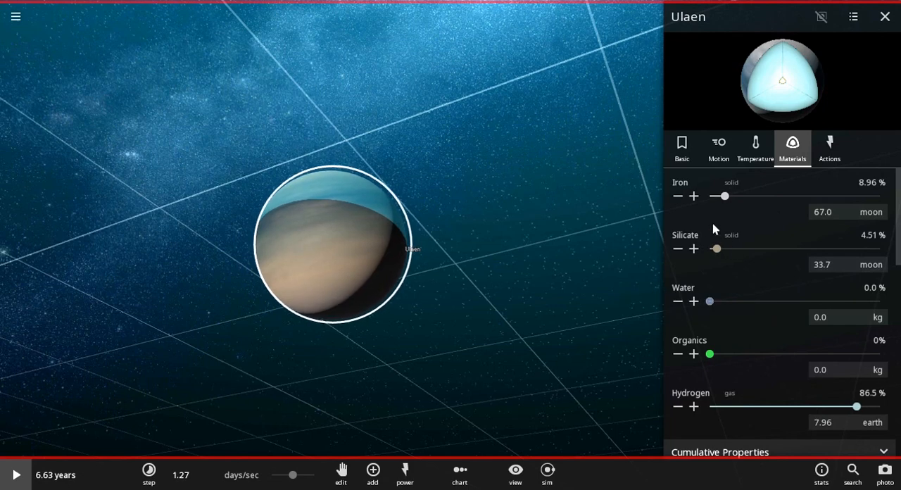
{"action": "left_click_drag", "start_coordinate": [722, 196], "coordinate": [735, 195]}
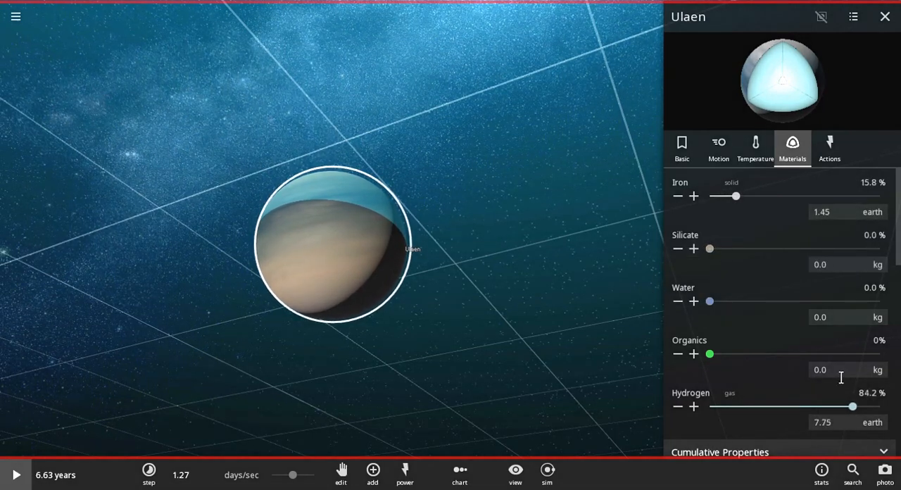
{"action": "mouse_move", "coordinate": [482, 167]}
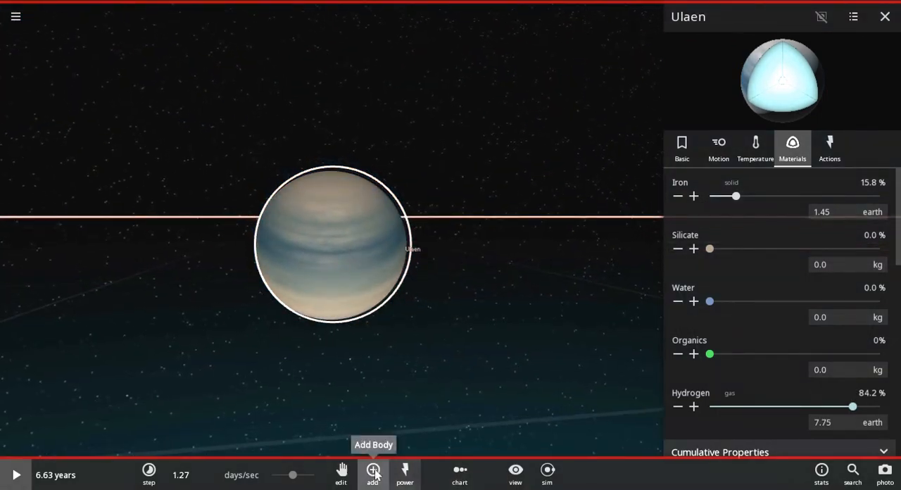
Step: Choose the Saturn ring preset and give it a light cyan colour
{"action": "left_click", "coordinate": [372, 470]}
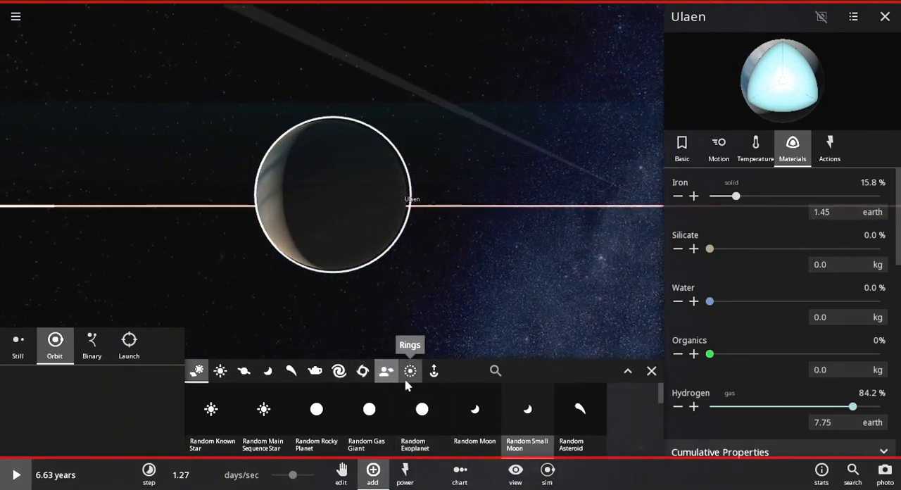
{"action": "left_click", "coordinate": [410, 371]}
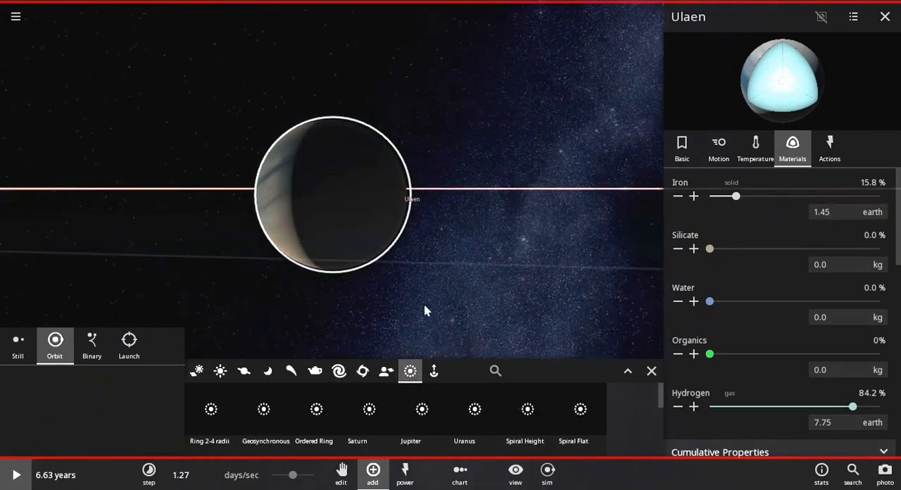
{"action": "left_click", "coordinate": [369, 409]}
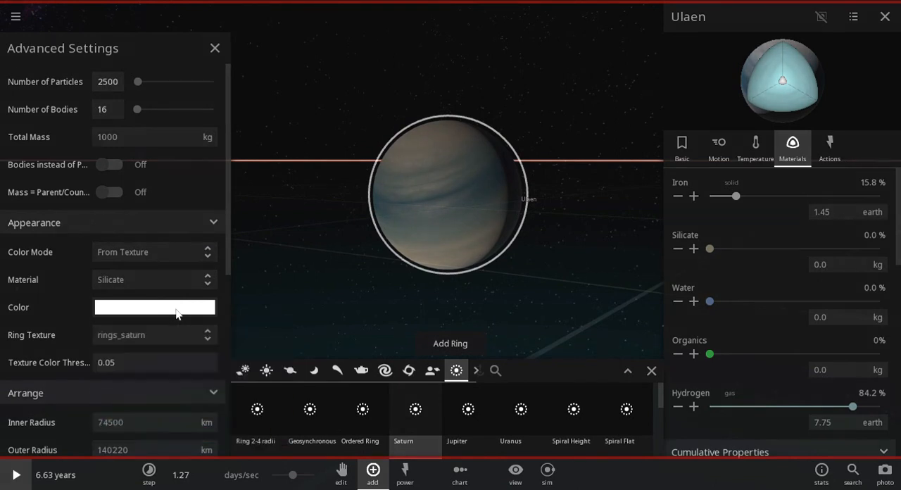
{"action": "left_click", "coordinate": [155, 307]}
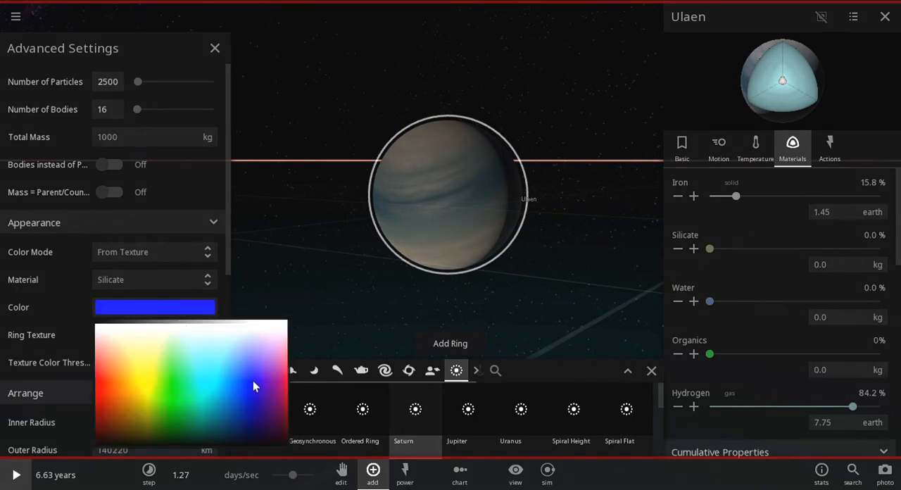
{"action": "left_click", "coordinate": [255, 386]}
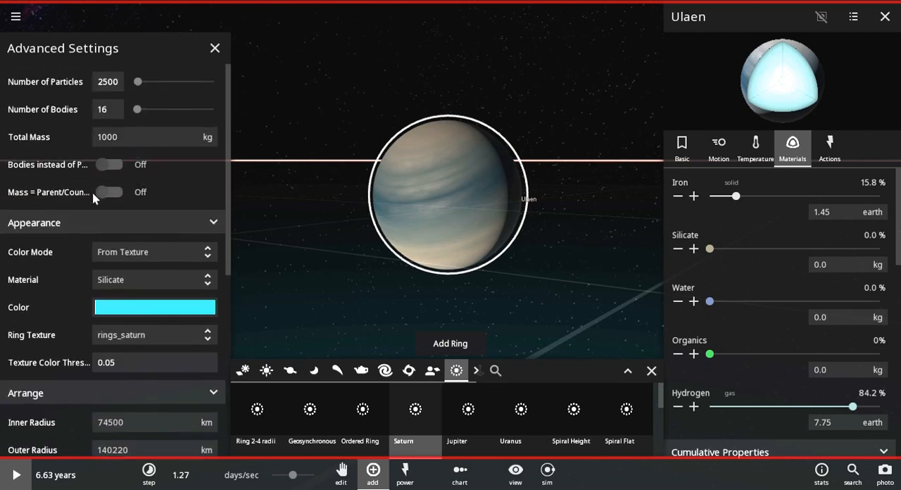
Step: Set the ring's inner radius to 74,500 km and outer radius to 140,220 km
{"action": "scroll", "scroll_direction": "down", "scroll_amount": 3}
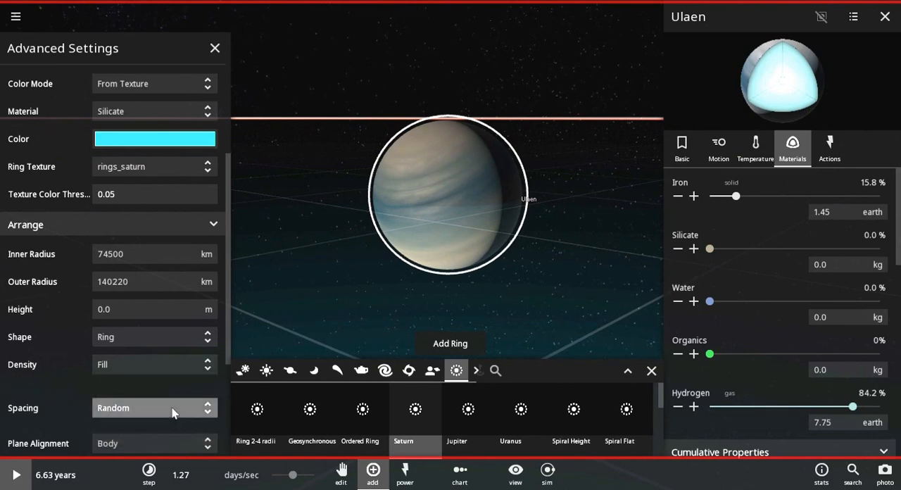
{"action": "scroll", "scroll_direction": "down", "scroll_amount": 3}
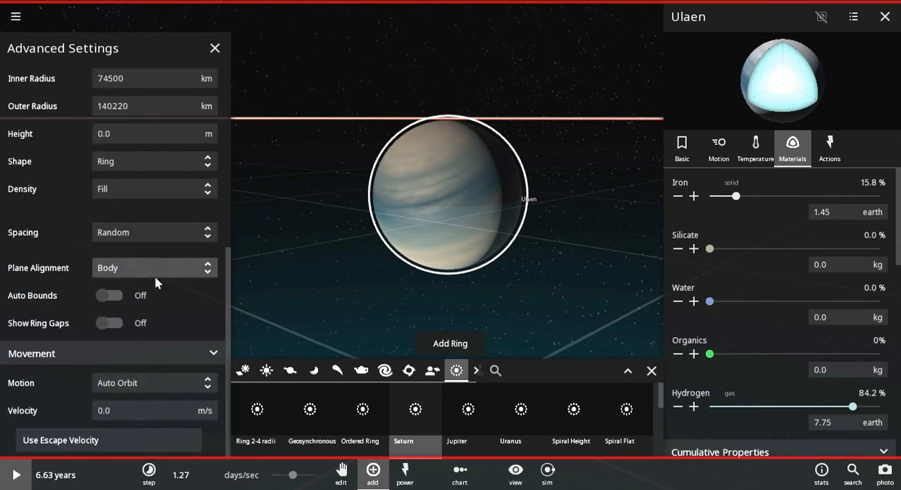
{"action": "mouse_move", "coordinate": [123, 360]}
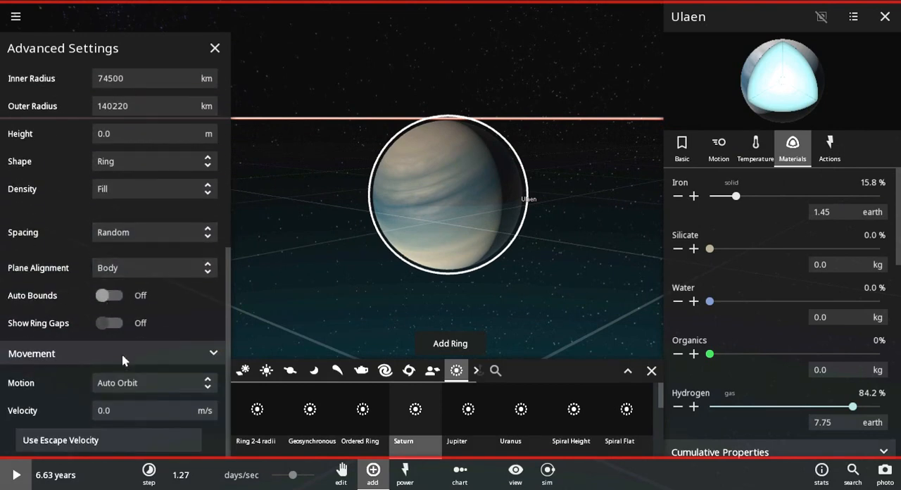
{"action": "left_click", "coordinate": [110, 418]}
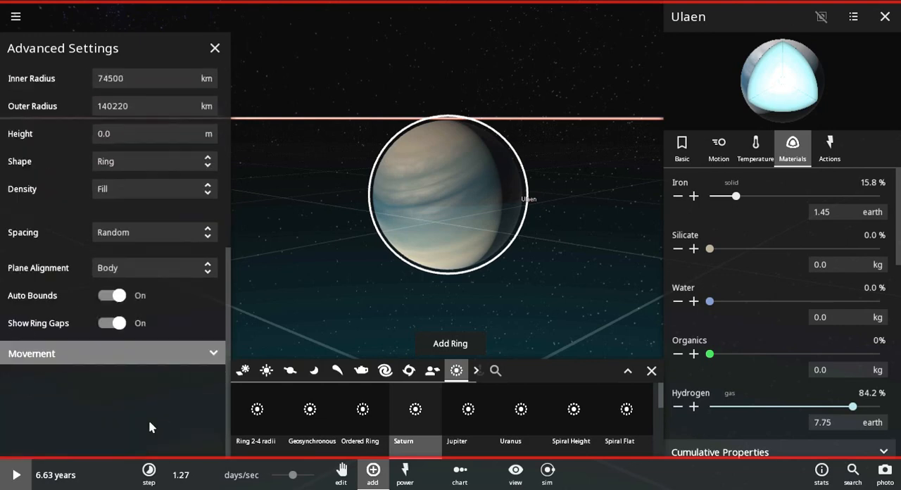
Step: Place the Saturn-style particle ring on Ulaen and close its Advanced Settings panel
{"action": "left_click", "coordinate": [113, 353]}
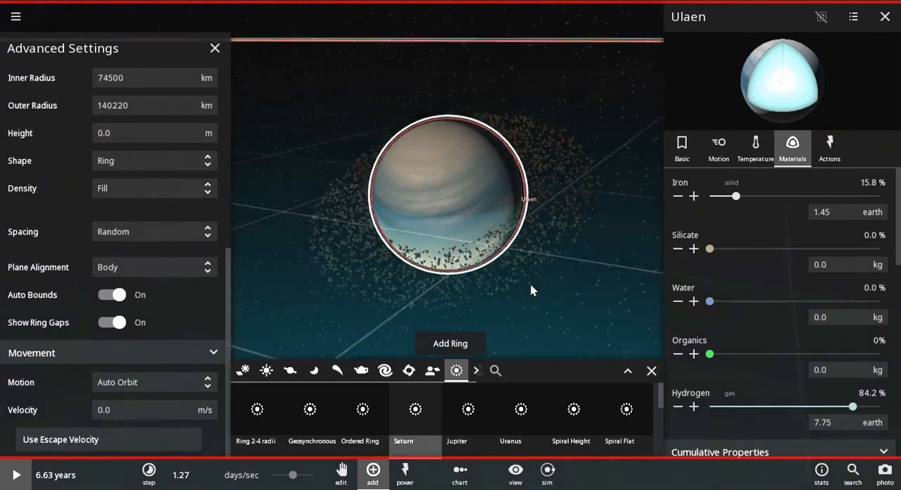
{"action": "scroll", "scroll_direction": "up", "scroll_amount": 3}
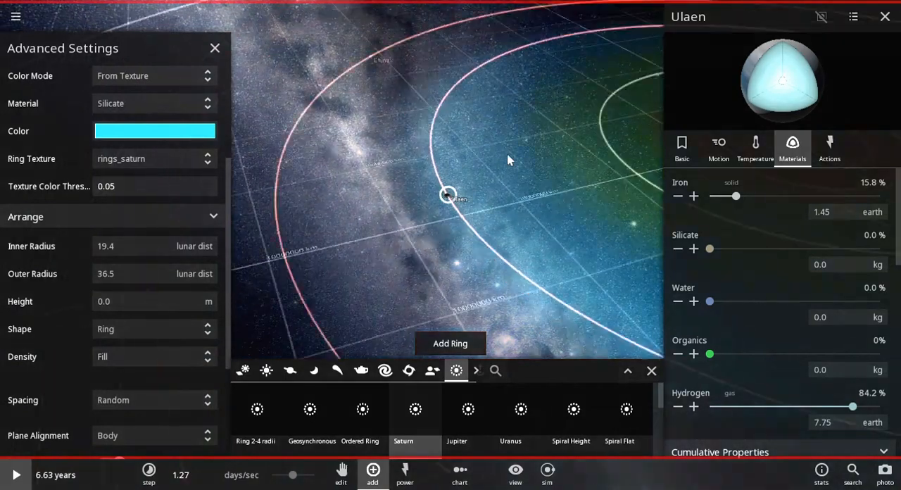
{"action": "left_click", "coordinate": [215, 48]}
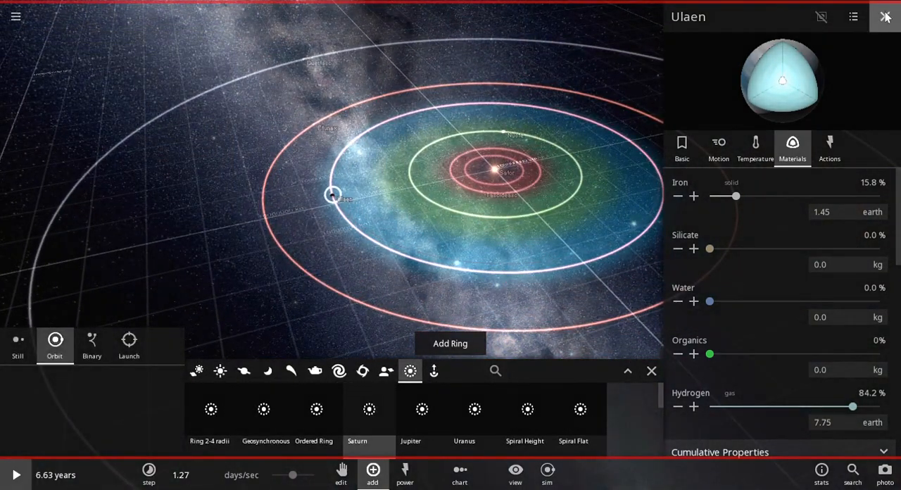
Step: Close Ulaen's properties and switch off the Zone and Grid displays
{"action": "left_click", "coordinate": [886, 17]}
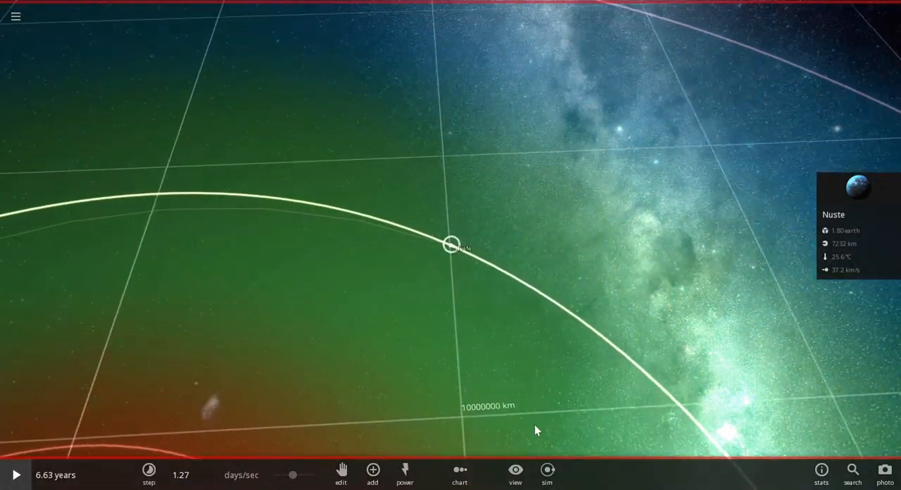
{"action": "left_click", "coordinate": [515, 472]}
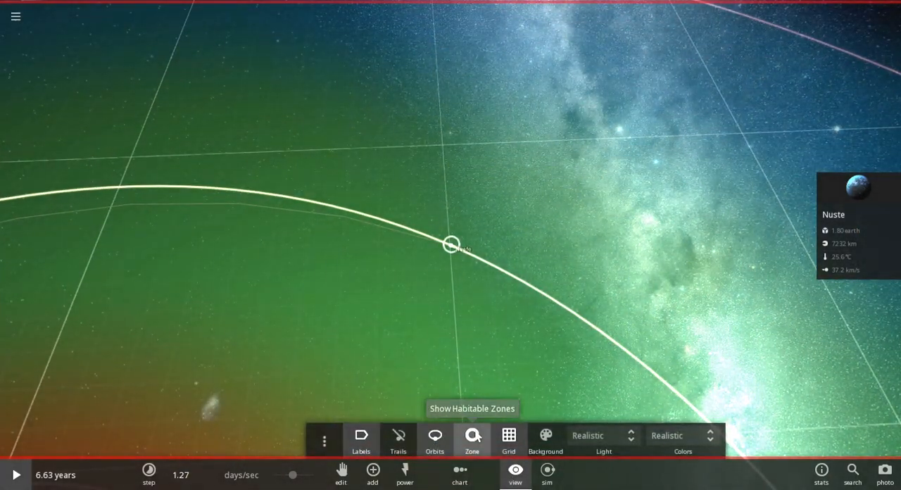
{"action": "left_click", "coordinate": [471, 435]}
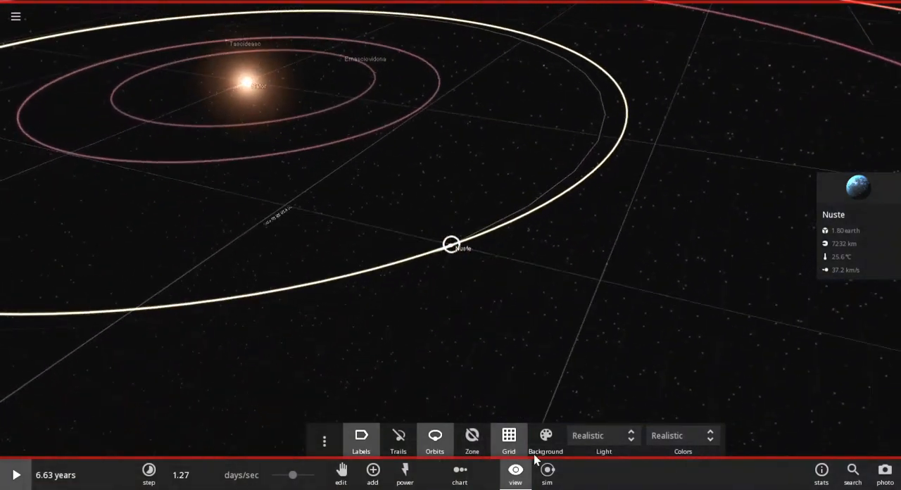
{"action": "left_click", "coordinate": [508, 440]}
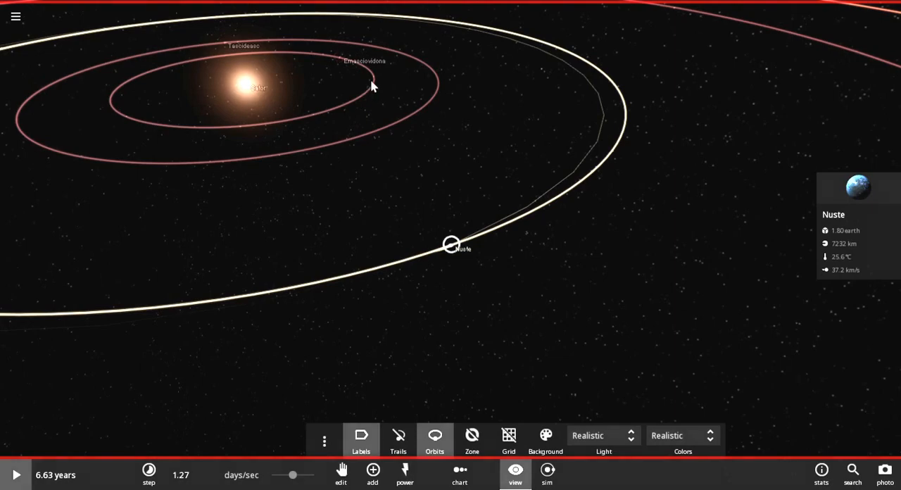
Step: Select Ernasciovidona, scroll through its Basic properties, then close them
{"action": "left_click", "coordinate": [339, 58]}
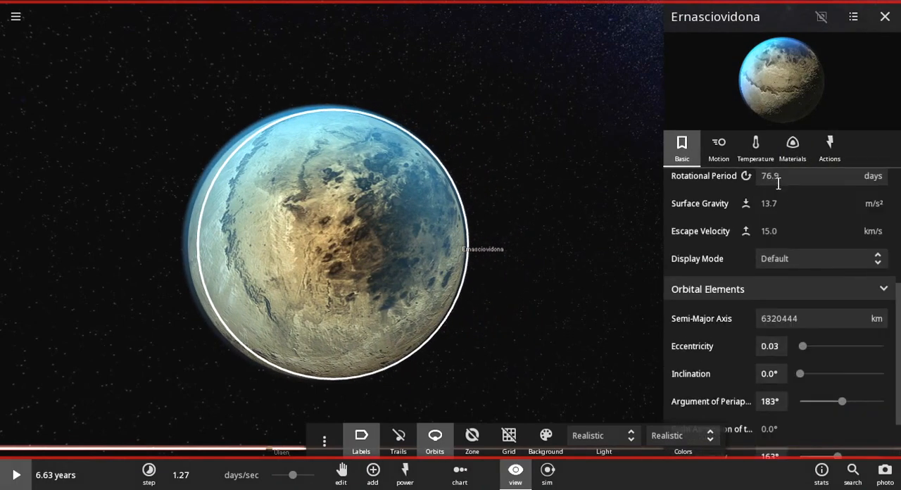
{"action": "scroll", "scroll_direction": "up", "scroll_amount": 3}
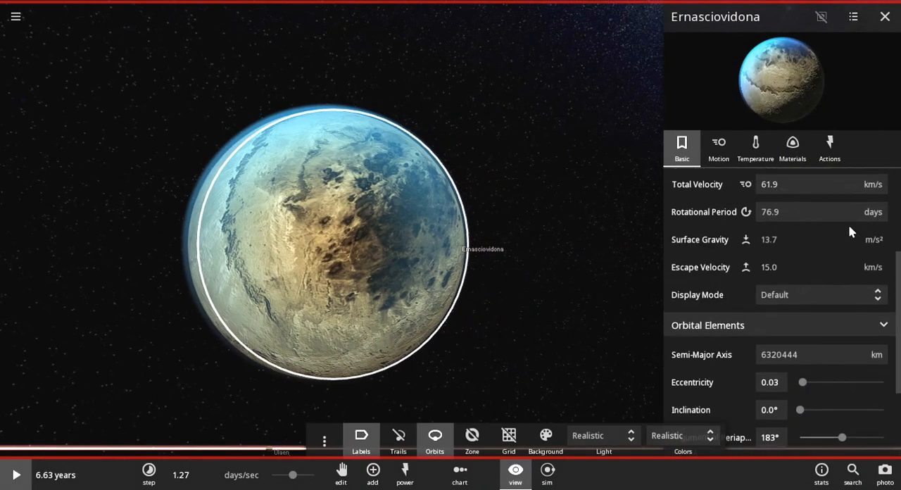
{"action": "scroll", "scroll_direction": "up", "scroll_amount": 3}
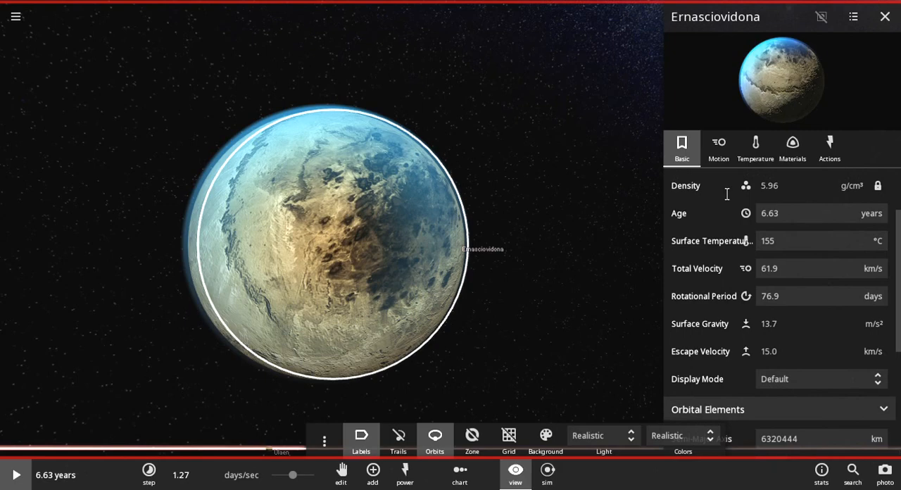
{"action": "left_click", "coordinate": [885, 16]}
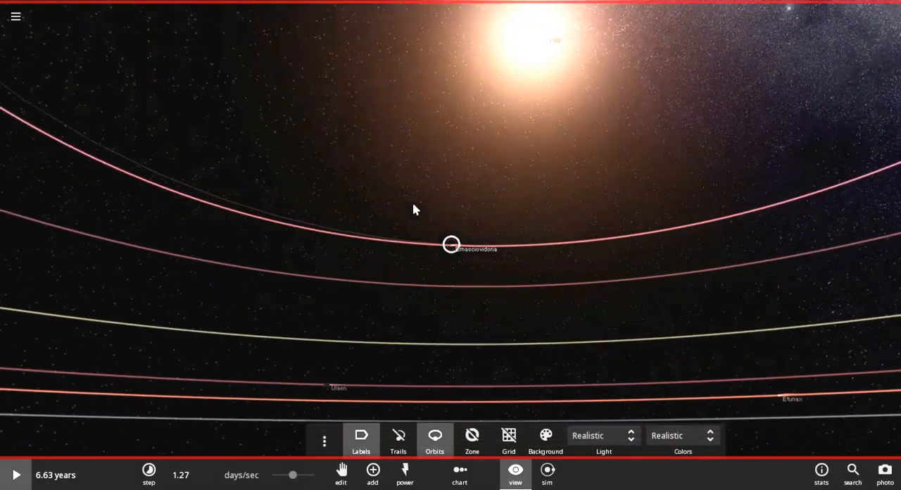
Step: Browse Tascideasc's Temperature and Materials tabs, then bring up Etunax's basic properties
{"action": "scroll", "scroll_direction": "down", "scroll_amount": 3}
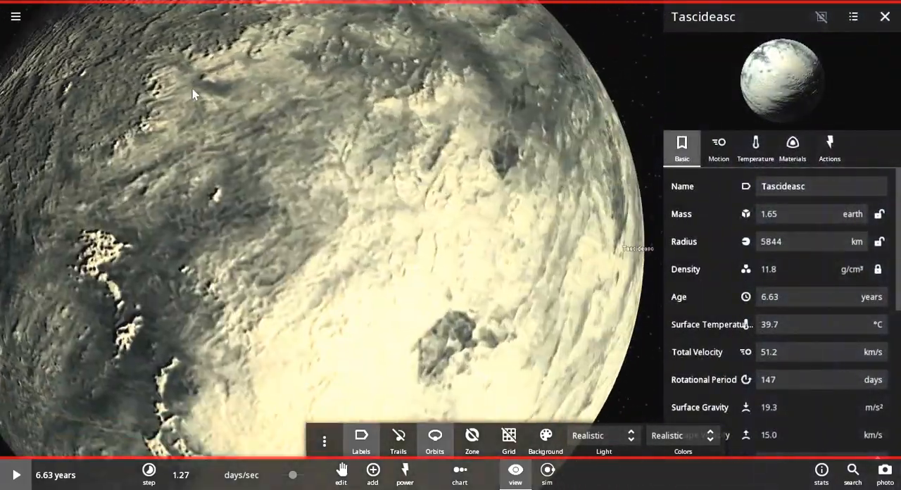
{"action": "left_click", "coordinate": [755, 147]}
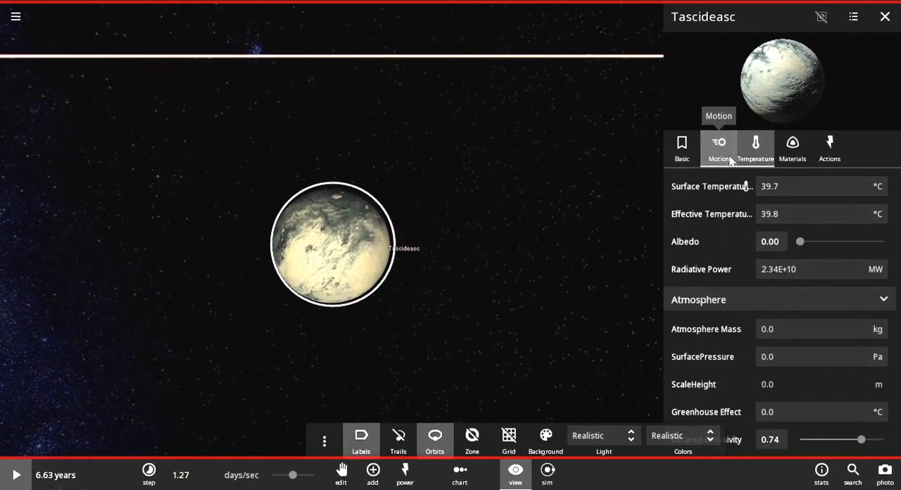
{"action": "left_click", "coordinate": [793, 148]}
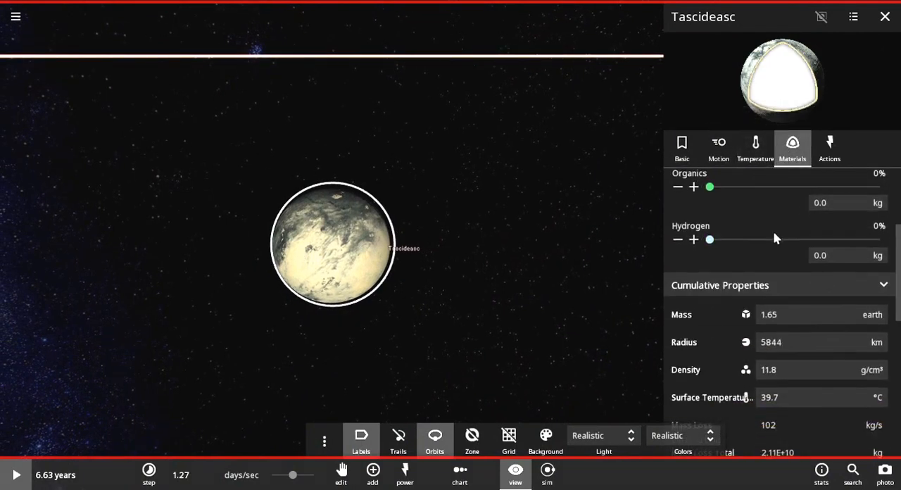
{"action": "scroll", "scroll_direction": "down", "scroll_amount": 3}
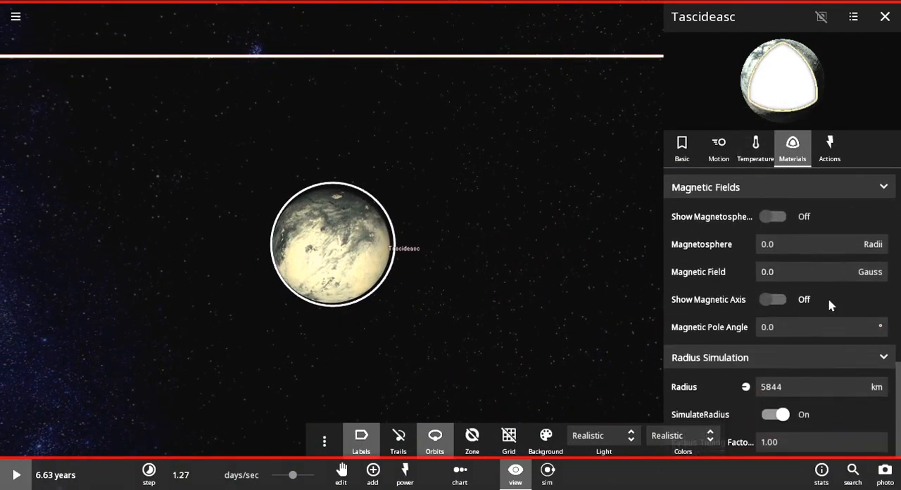
{"action": "left_click", "coordinate": [756, 148]}
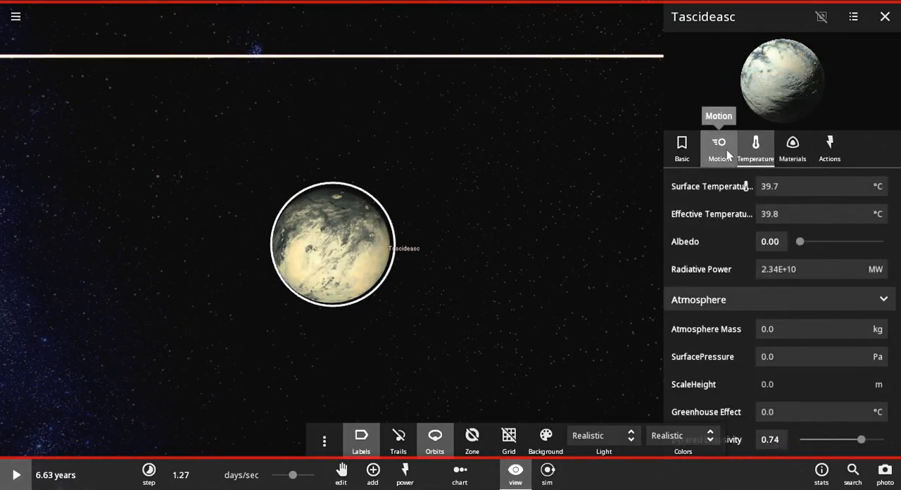
{"action": "left_click", "coordinate": [755, 148]}
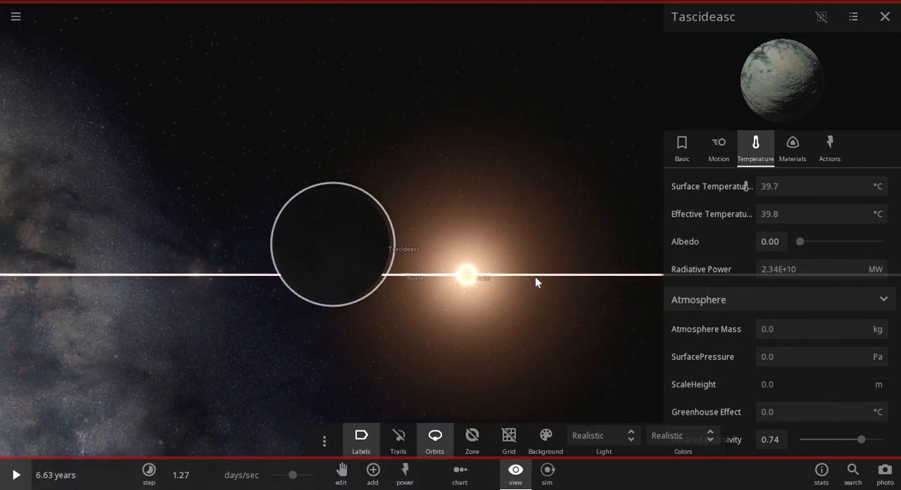
{"action": "left_click", "coordinate": [682, 146]}
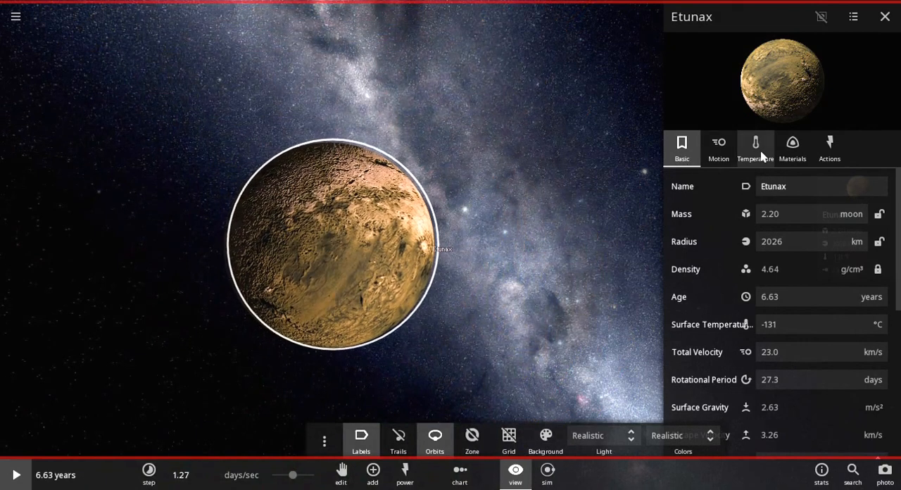
Step: Raise Etunax's water to 0.07% in its Materials tab, then select Duertasc
{"action": "left_click", "coordinate": [793, 146]}
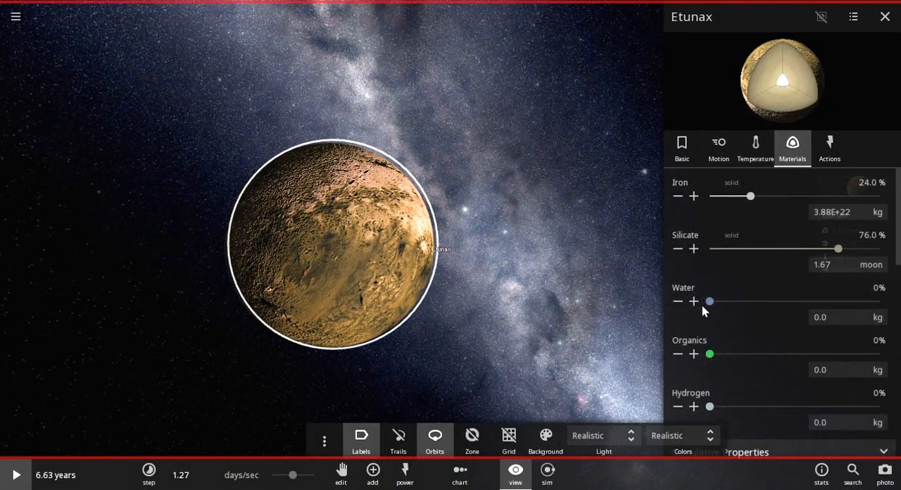
{"action": "left_click", "coordinate": [694, 301]}
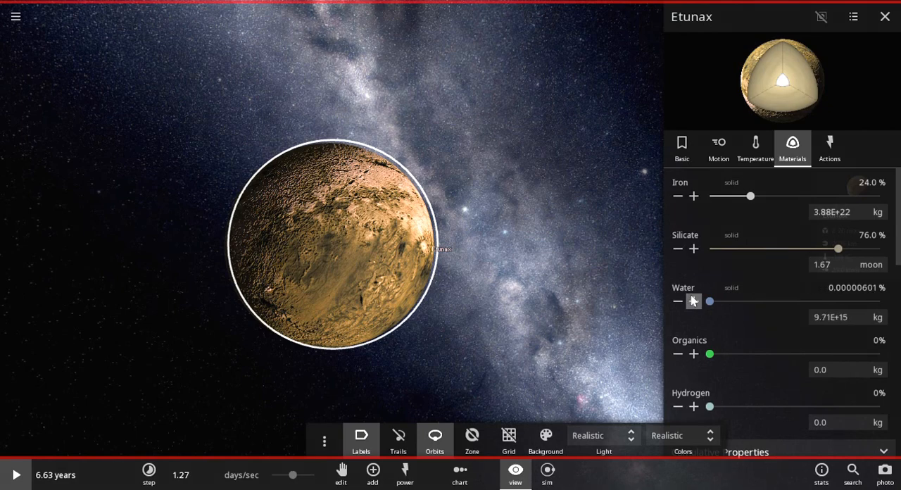
{"action": "left_click", "coordinate": [694, 301]}
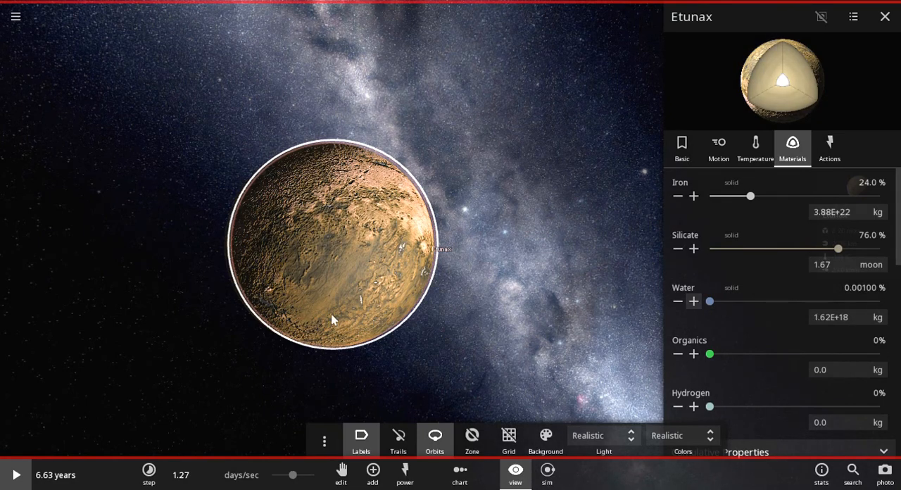
{"action": "left_click_drag", "start_coordinate": [334, 320], "coordinate": [327, 210]}
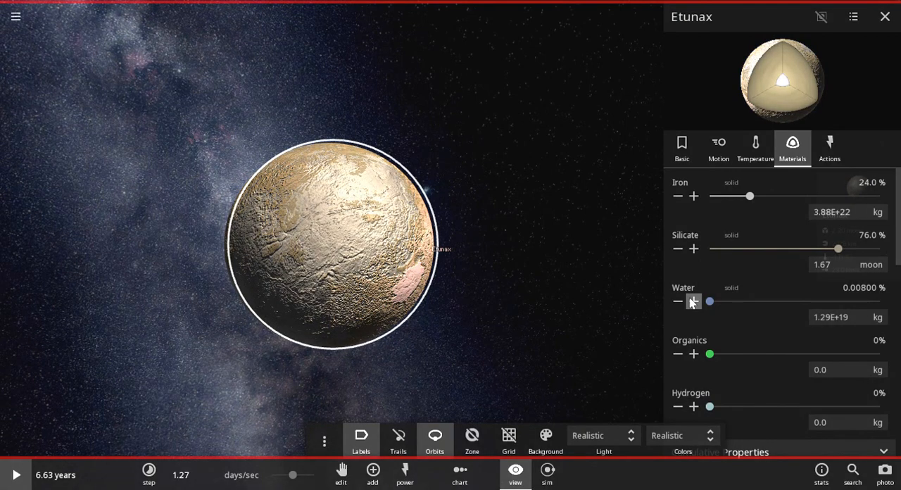
{"action": "left_click", "coordinate": [693, 301]}
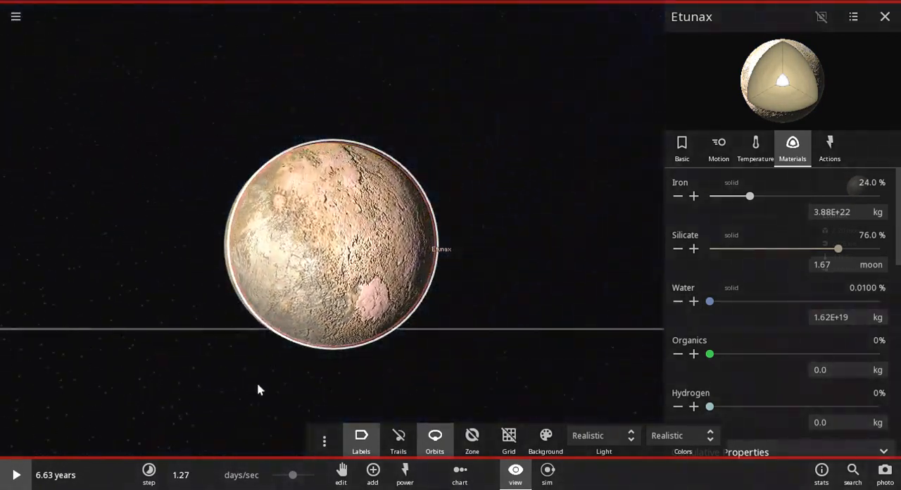
{"action": "left_click", "coordinate": [694, 301]}
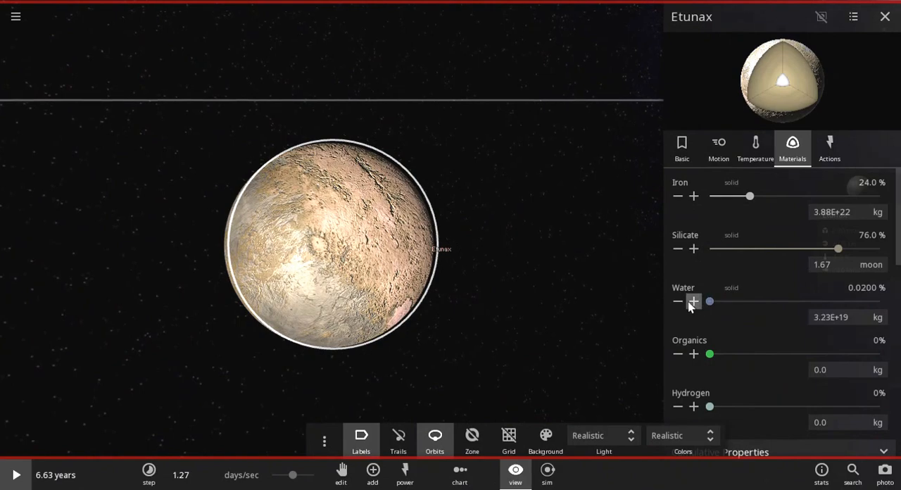
{"action": "left_click", "coordinate": [693, 302]}
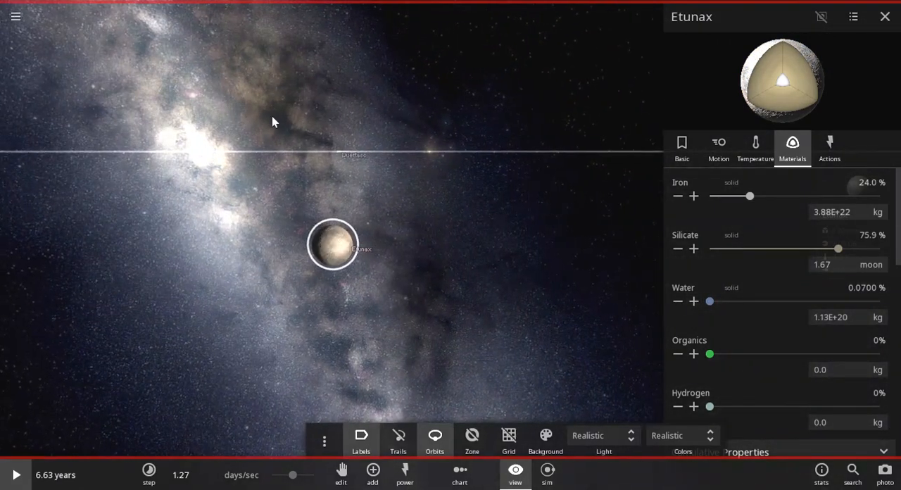
{"action": "left_click", "coordinate": [435, 440]}
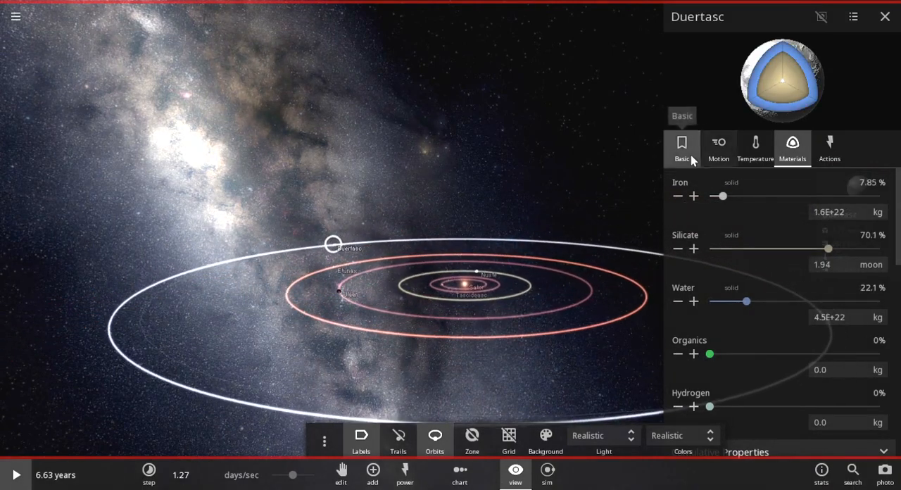
Step: Set Duertasc's albedo slider to 0.02 and close its properties panel
{"action": "left_click", "coordinate": [682, 144]}
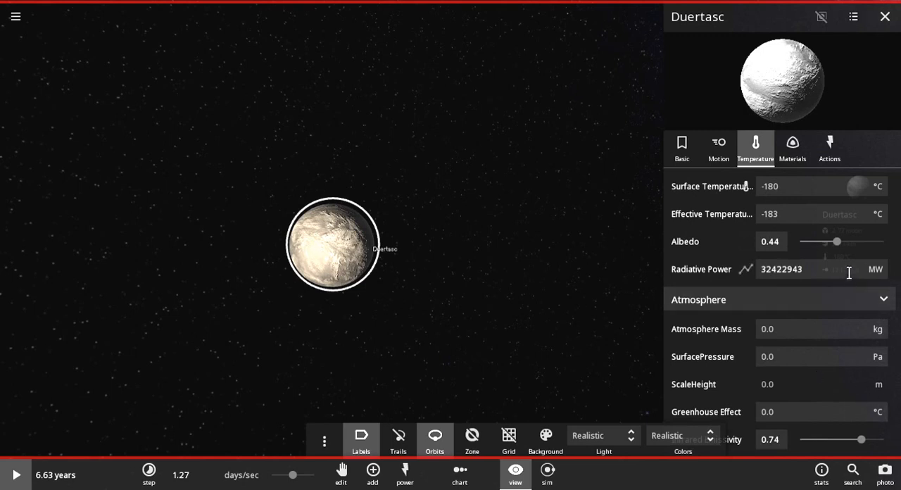
{"action": "left_click_drag", "start_coordinate": [837, 242], "coordinate": [801, 241]}
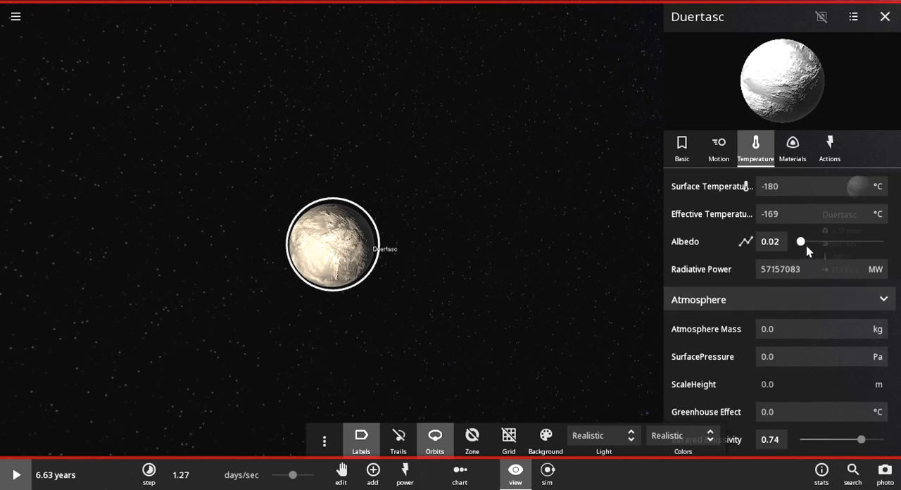
{"action": "left_click", "coordinate": [885, 17]}
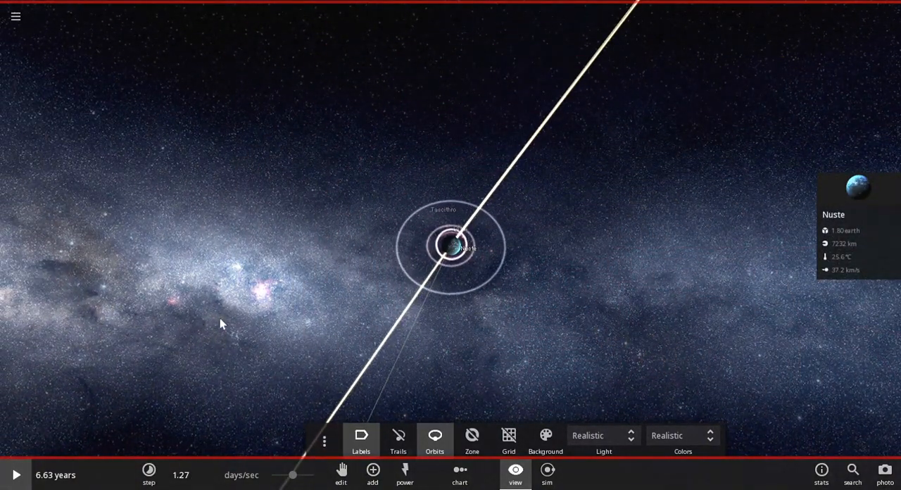
Step: Tilt the view toward Nuste's moon orbits, start the simulation, and close the View toolbar
{"action": "left_click", "coordinate": [149, 474]}
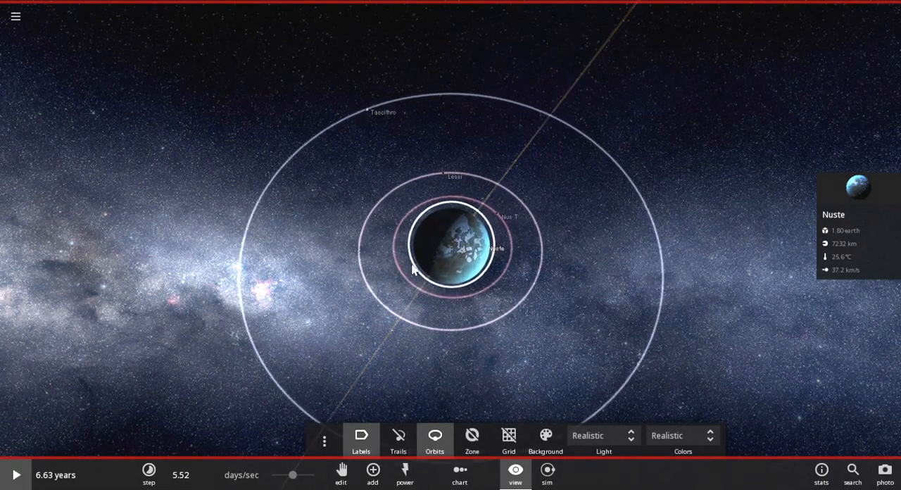
{"action": "left_click_drag", "start_coordinate": [416, 271], "coordinate": [395, 324]}
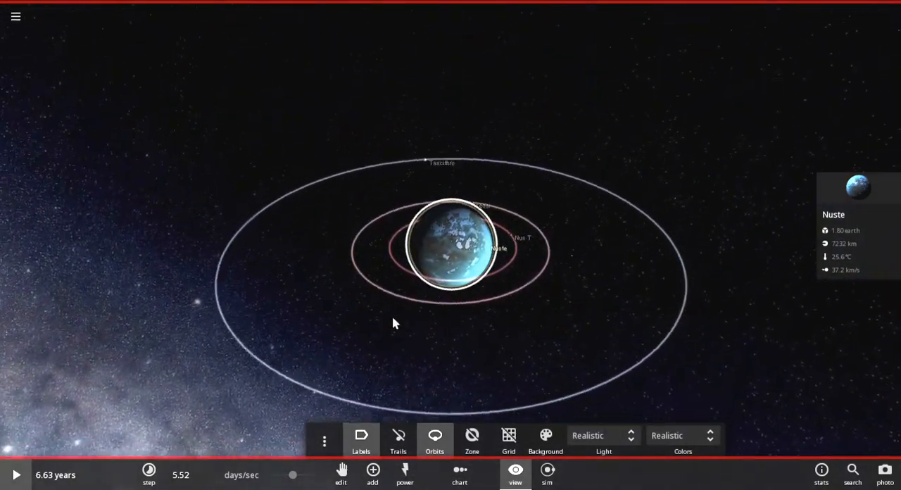
{"action": "left_click", "coordinate": [15, 474]}
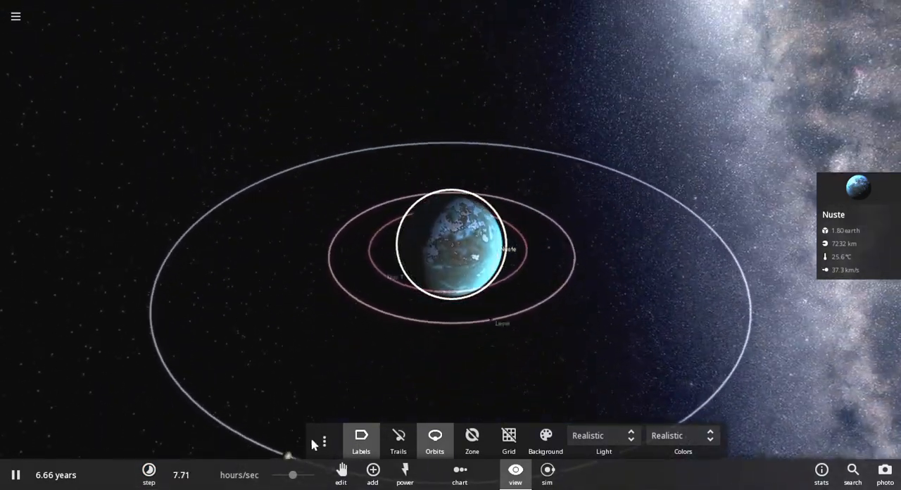
{"action": "left_click", "coordinate": [149, 475]}
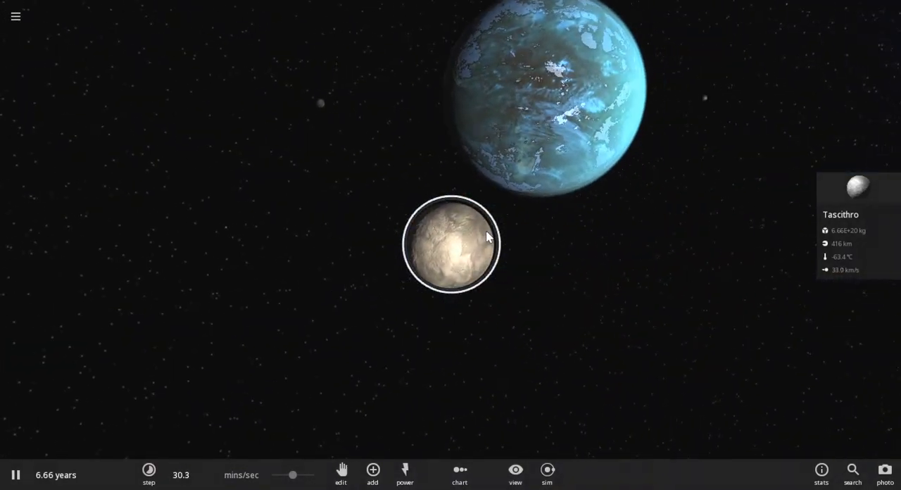
{"action": "left_click", "coordinate": [16, 473]}
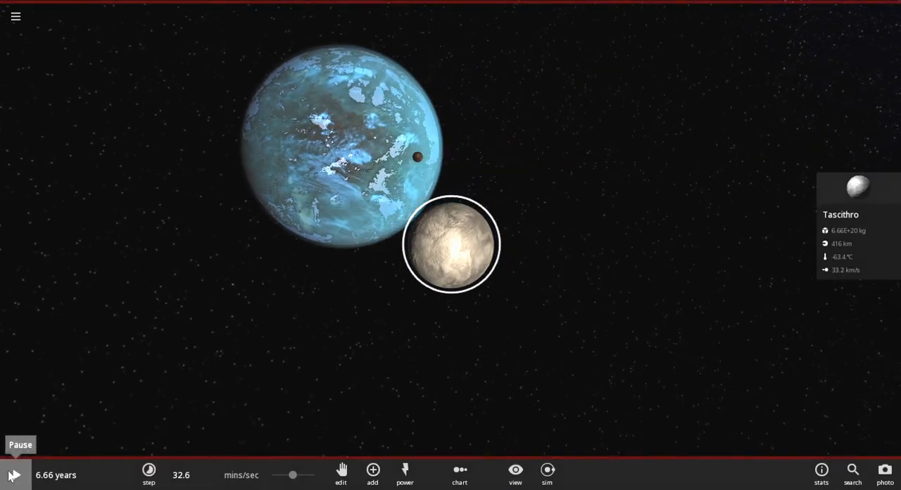
{"action": "left_click", "coordinate": [13, 474]}
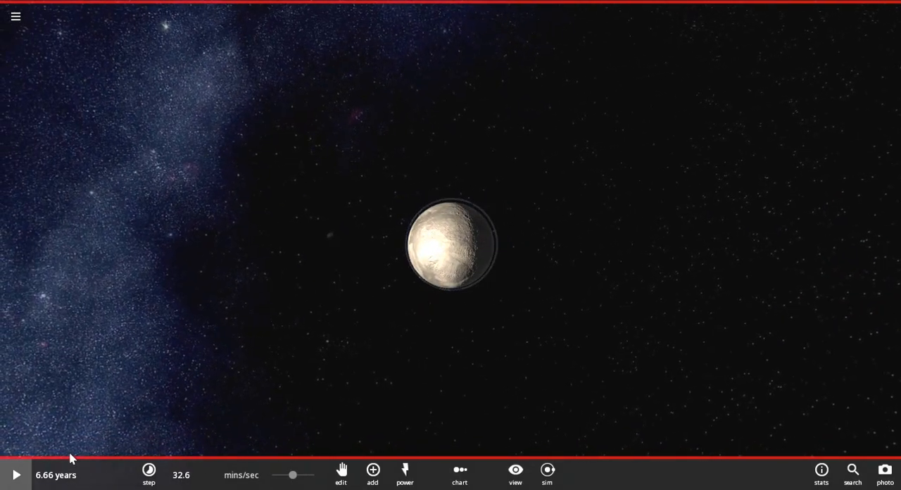
{"action": "left_click", "coordinate": [16, 474]}
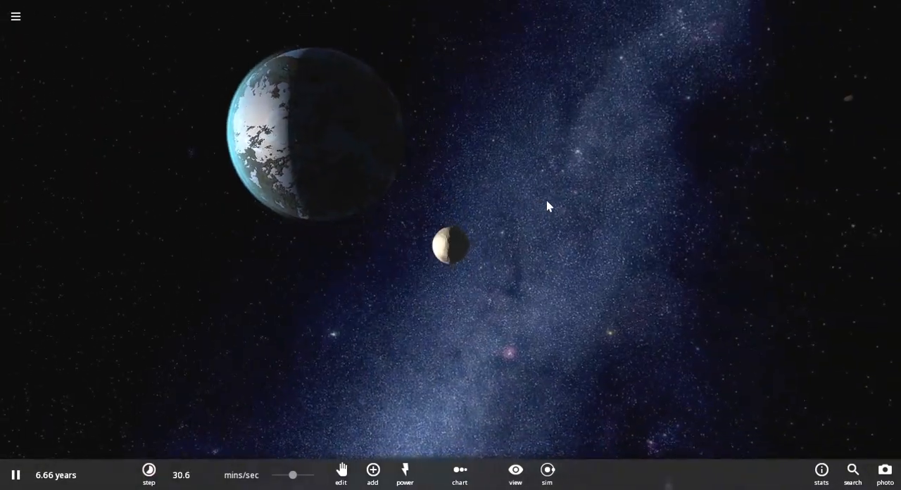
{"action": "left_click_drag", "start_coordinate": [549, 206], "coordinate": [352, 173]}
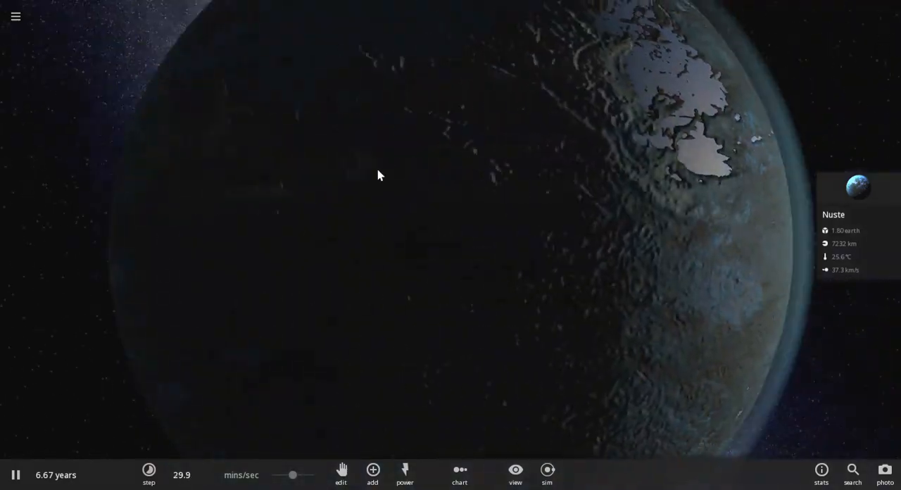
{"action": "left_click_drag", "start_coordinate": [379, 175], "coordinate": [502, 204]}
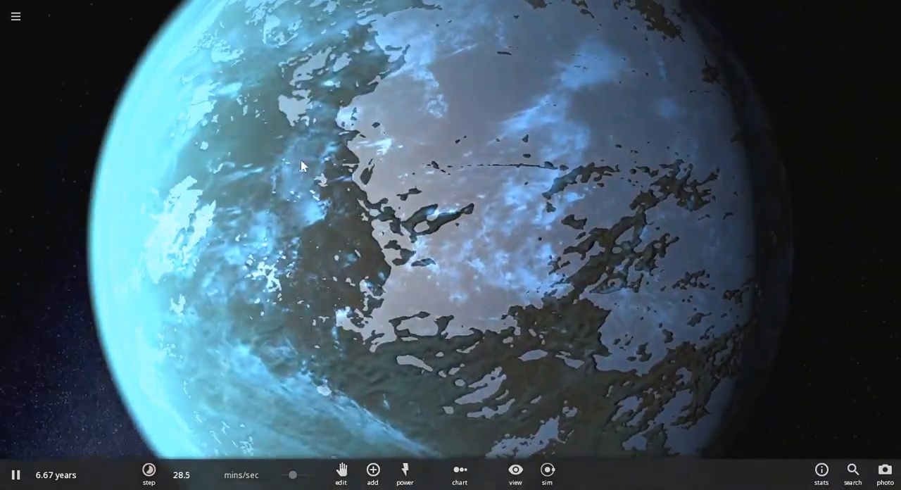
{"action": "scroll", "scroll_direction": "down", "scroll_amount": 3}
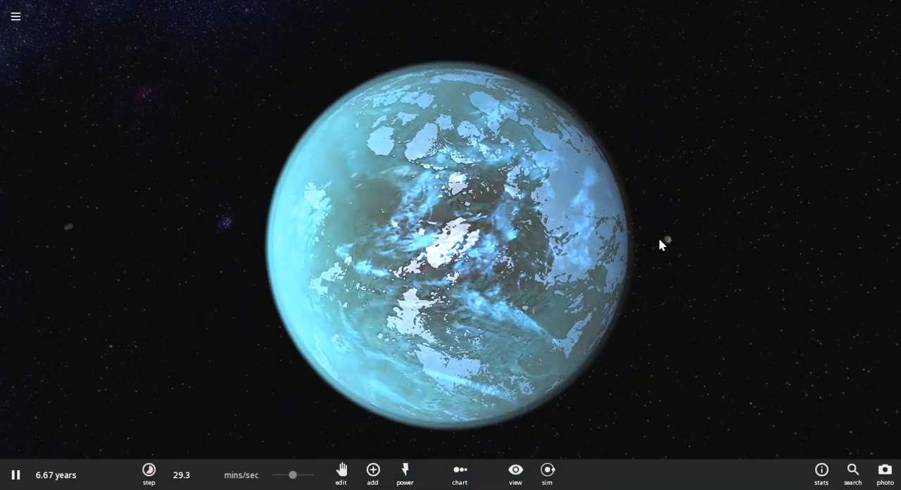
{"action": "scroll", "scroll_direction": "down", "scroll_amount": 3}
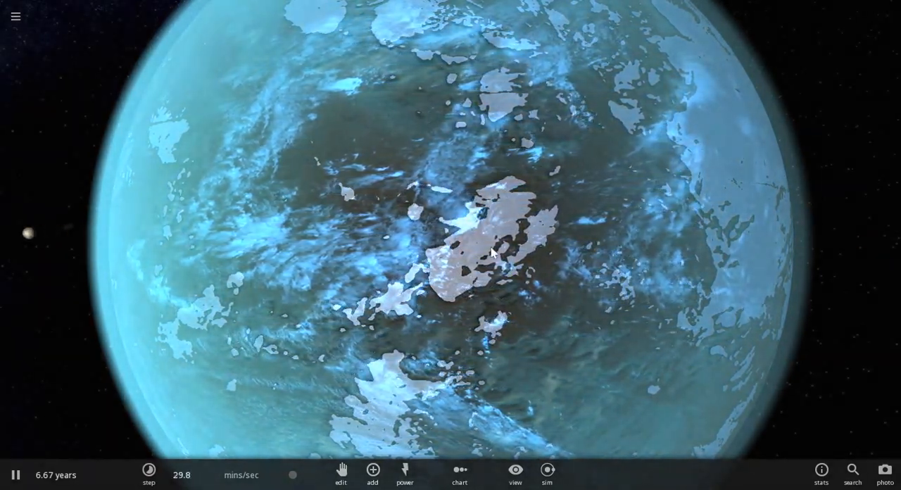
{"action": "scroll", "scroll_direction": "down", "scroll_amount": 3}
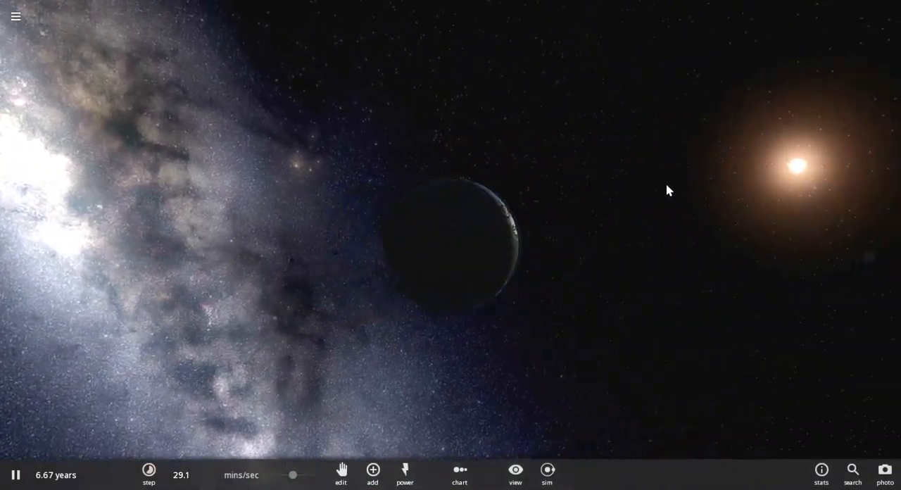
{"action": "left_click_drag", "start_coordinate": [669, 190], "coordinate": [338, 148]}
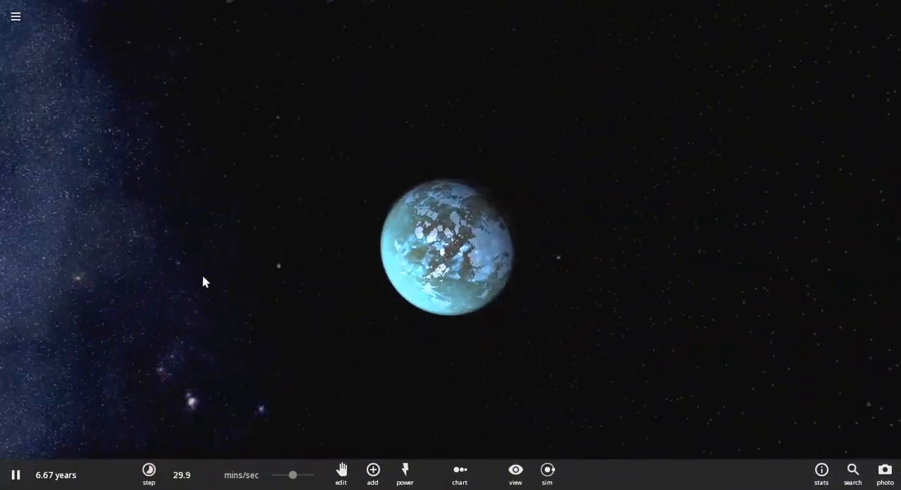
{"action": "scroll", "scroll_direction": "down", "scroll_amount": 3}
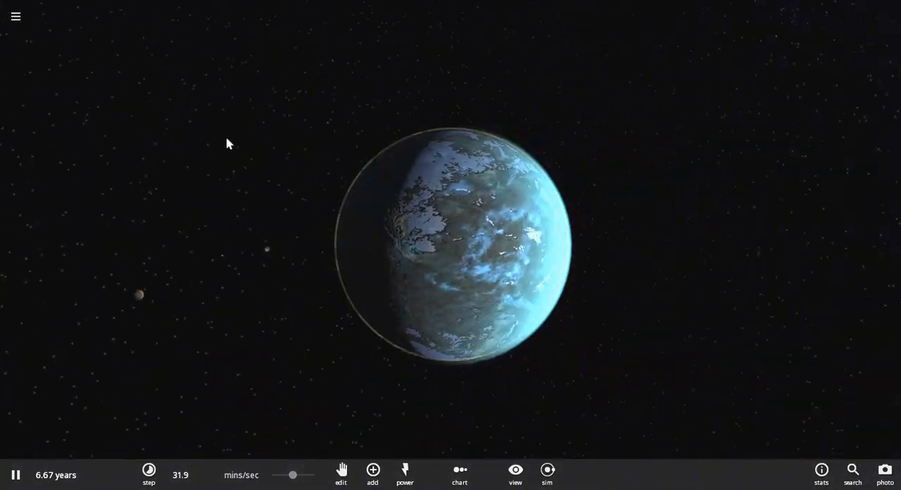
{"action": "scroll", "scroll_direction": "down", "scroll_amount": 3}
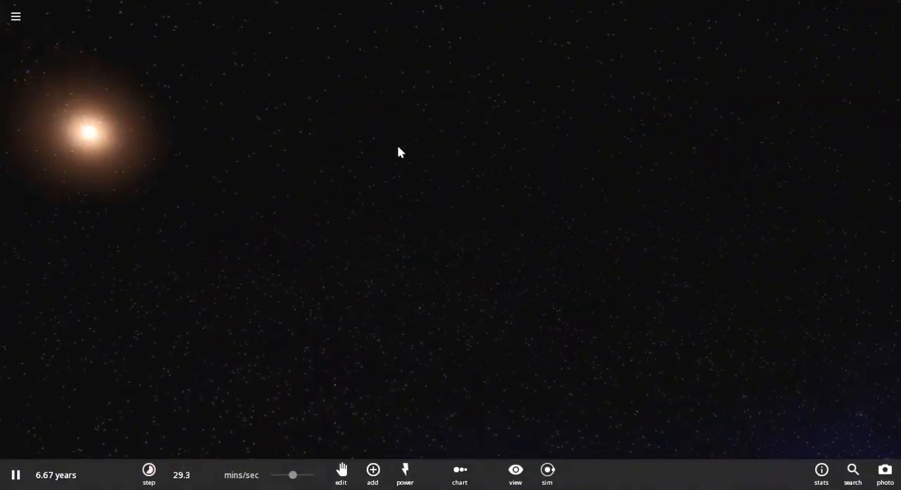
Step: Turn on Grid, Orbits and Labels, then zoom out over the Sator system
{"action": "left_click", "coordinate": [516, 474]}
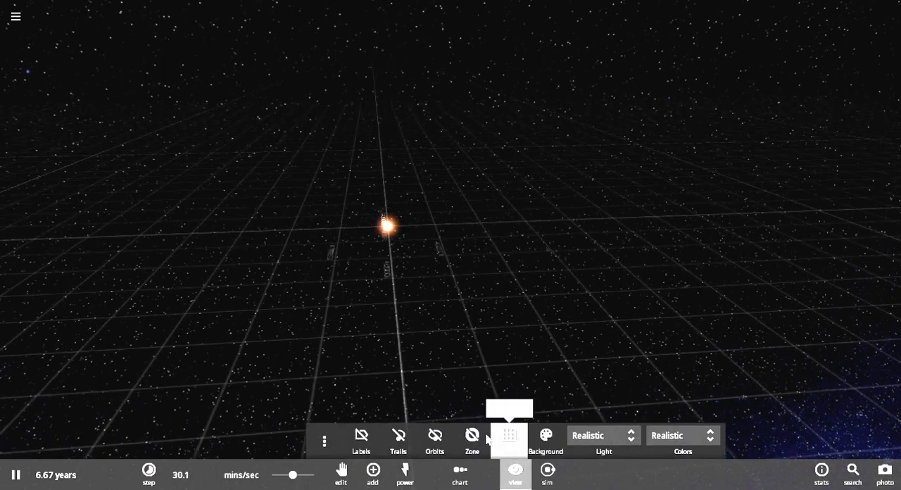
{"action": "left_click", "coordinate": [434, 436]}
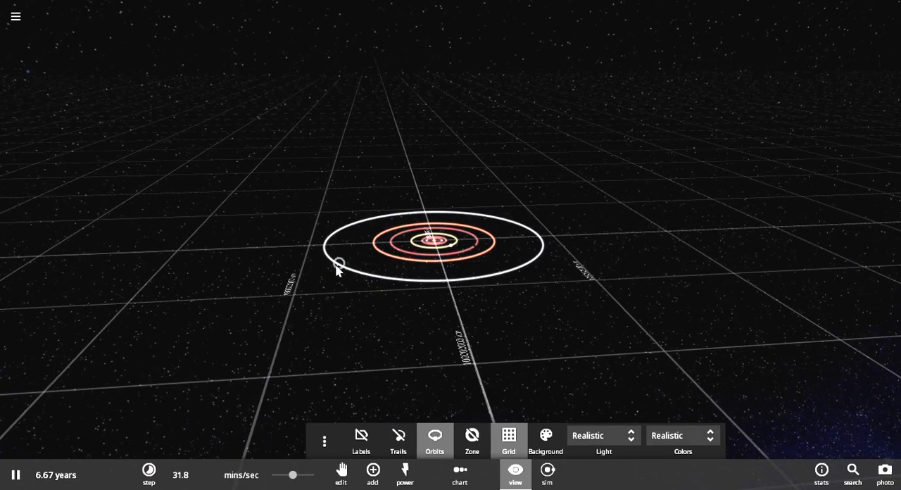
{"action": "left_click", "coordinate": [361, 440]}
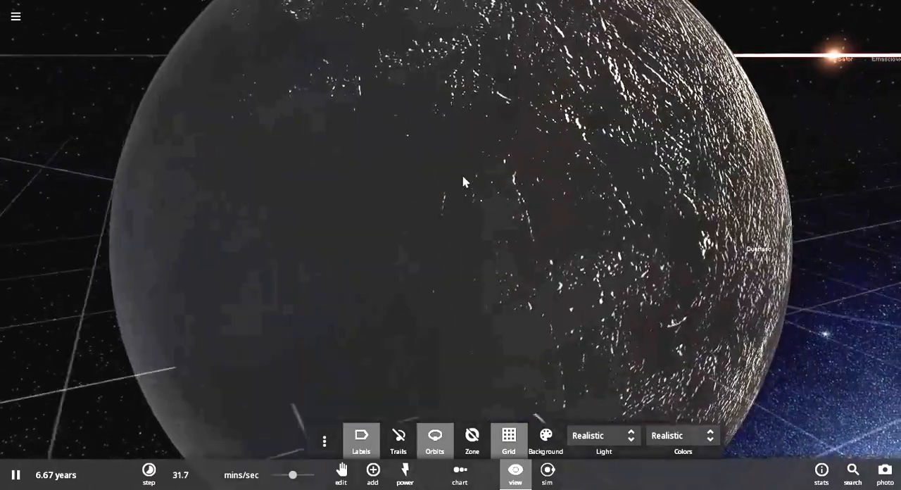
{"action": "scroll", "scroll_direction": "down", "scroll_amount": 3}
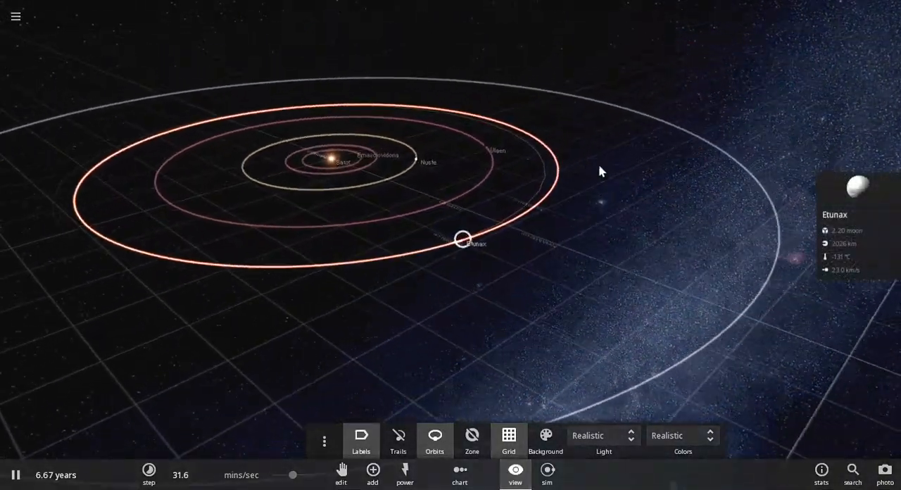
{"action": "scroll", "scroll_direction": "down", "scroll_amount": 3}
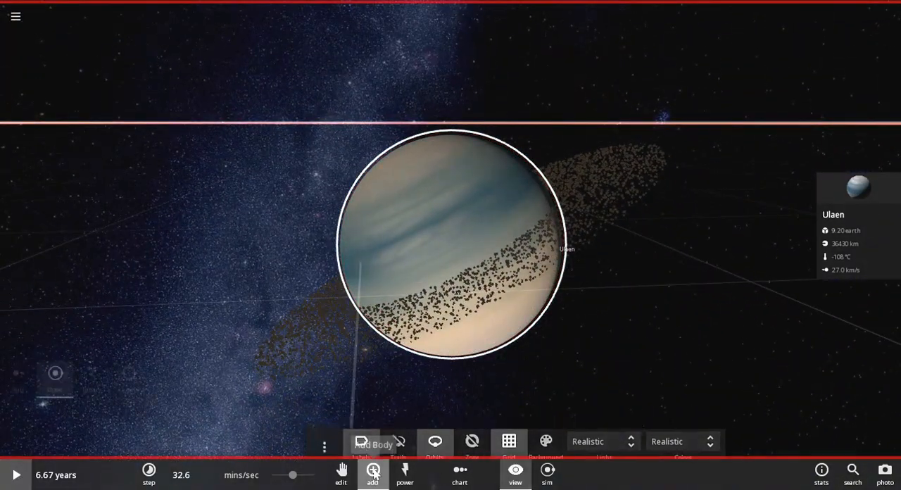
Step: Add the moon Egeror near Ulaen and open its properties
{"action": "left_click", "coordinate": [373, 474]}
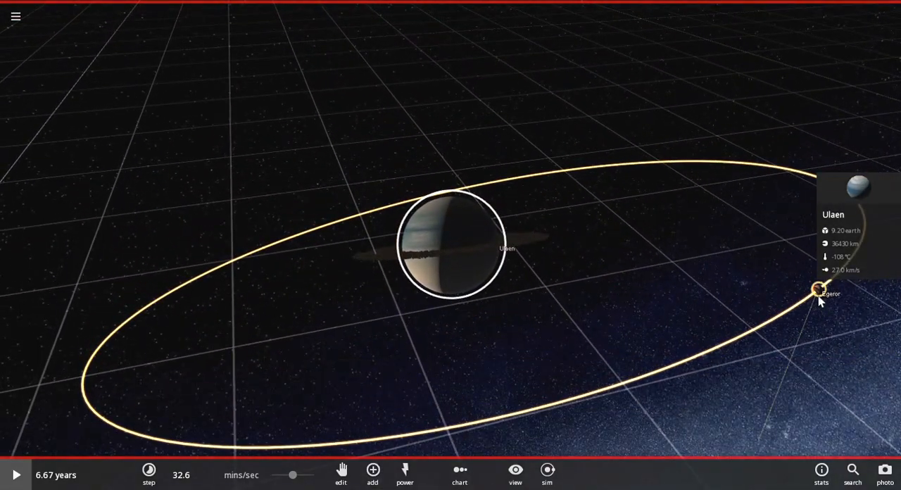
{"action": "left_click", "coordinate": [817, 289]}
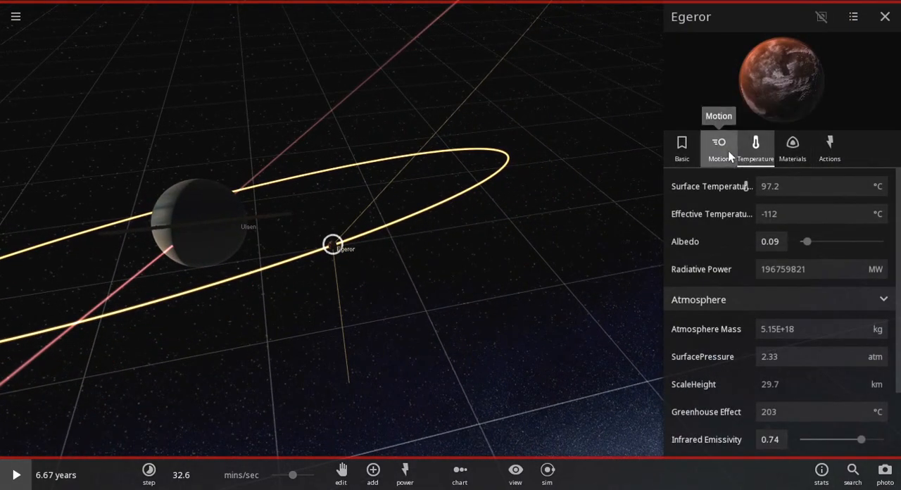
Step: Adjust Egeror's Motion sliders to a circular orbit, 28.2° inclination and 261° ascending node
{"action": "left_click", "coordinate": [793, 146]}
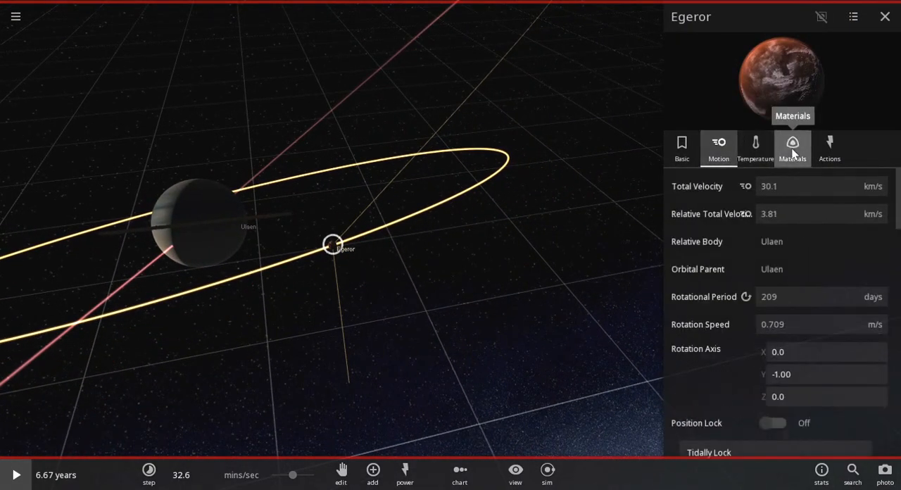
{"action": "scroll", "scroll_direction": "down", "scroll_amount": 3}
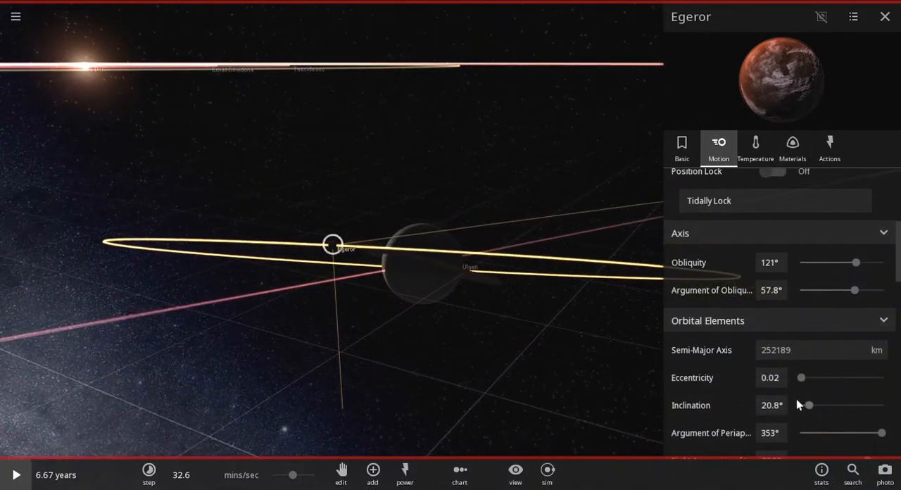
{"action": "left_click_drag", "start_coordinate": [809, 404], "coordinate": [805, 405]}
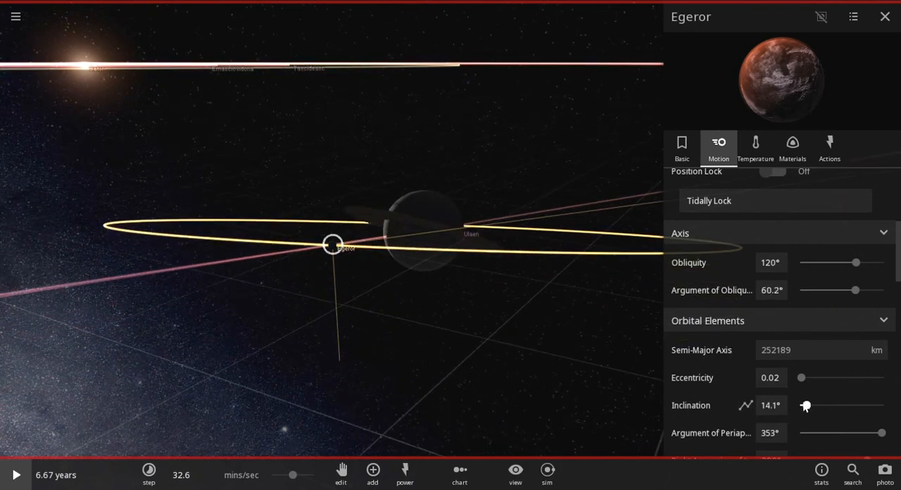
{"action": "left_click_drag", "start_coordinate": [805, 404], "coordinate": [806, 405]}
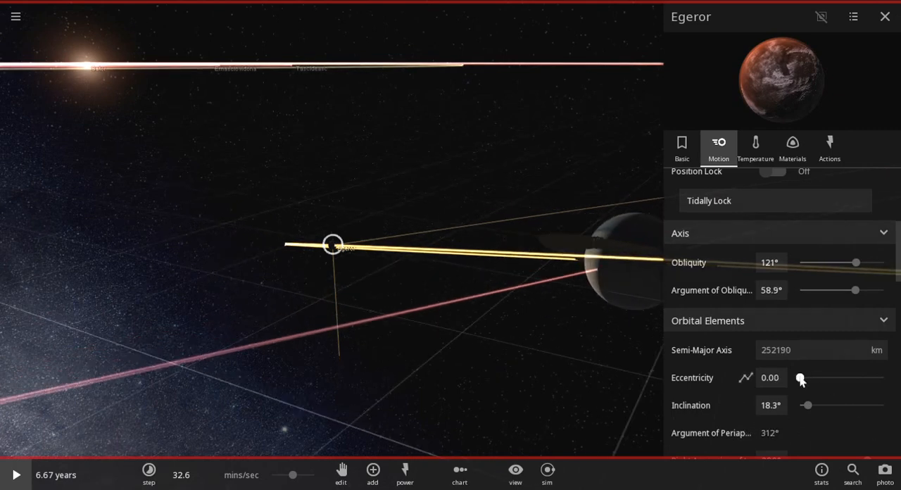
{"action": "scroll", "scroll_direction": "down", "scroll_amount": 3}
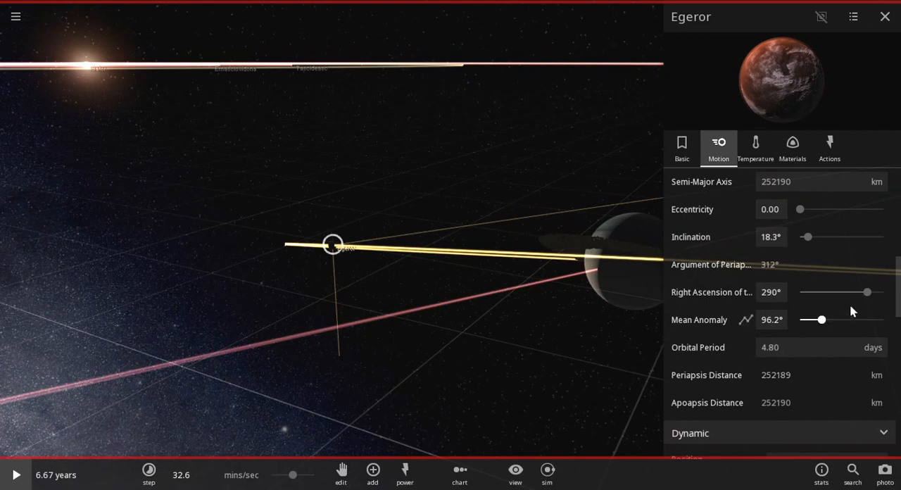
{"action": "left_click_drag", "start_coordinate": [868, 291], "coordinate": [864, 291]}
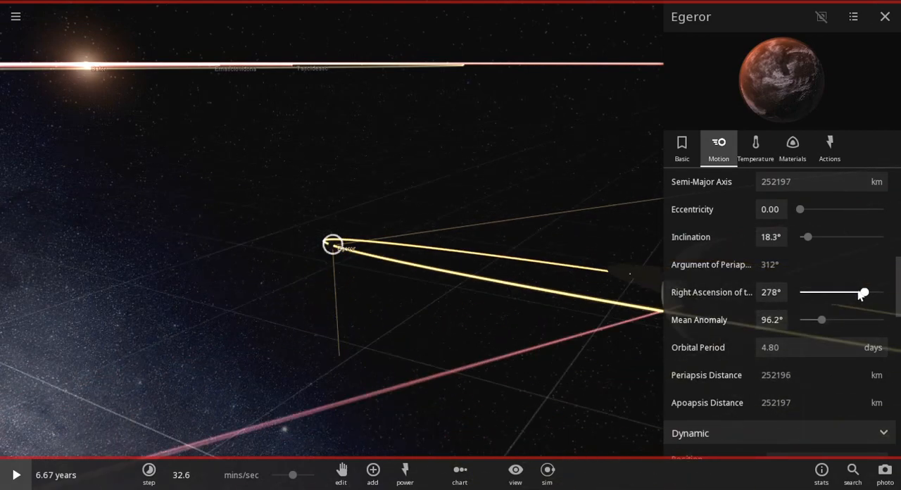
{"action": "left_click_drag", "start_coordinate": [864, 292], "coordinate": [873, 292]}
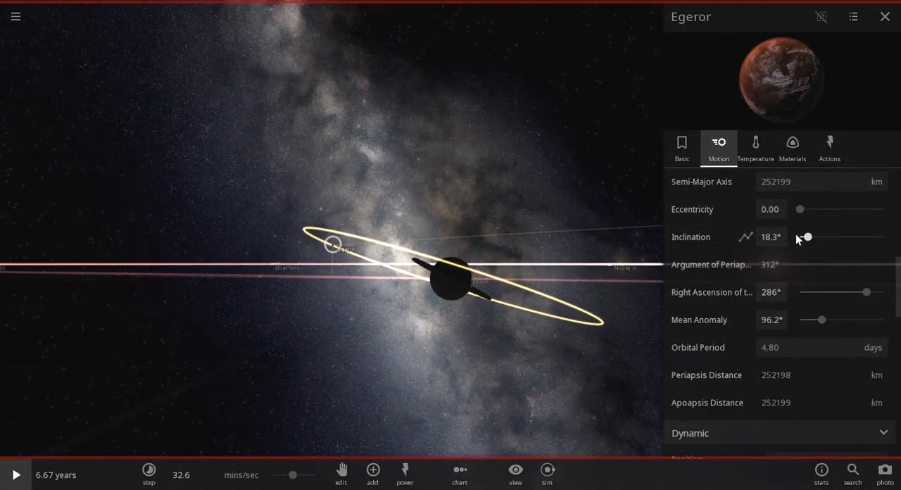
{"action": "left_click_drag", "start_coordinate": [808, 237], "coordinate": [805, 238]}
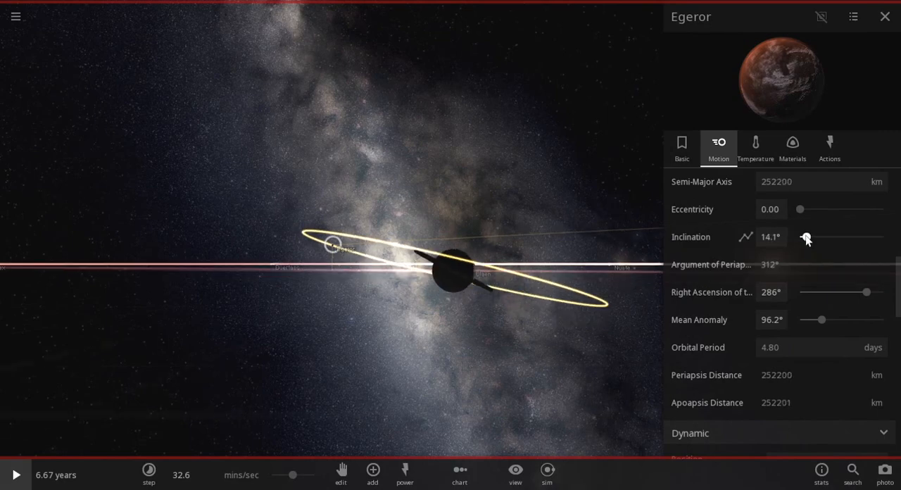
{"action": "left_click_drag", "start_coordinate": [806, 238], "coordinate": [811, 238]}
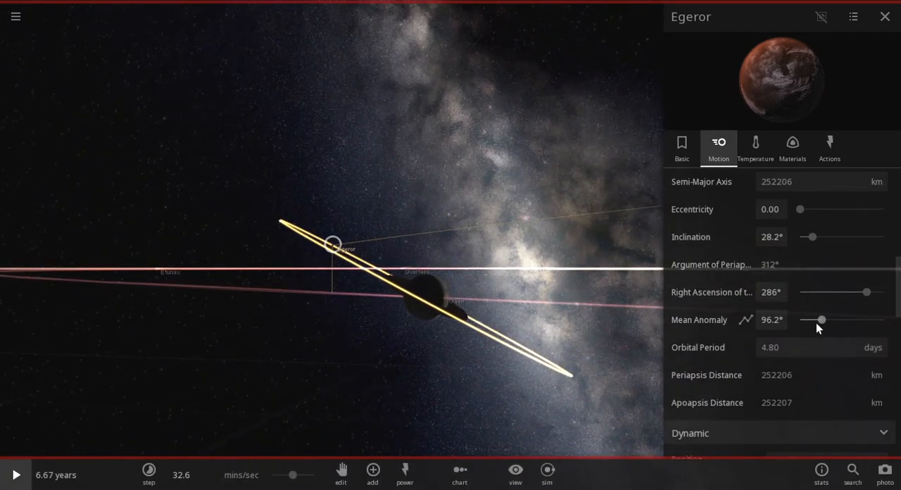
{"action": "left_click_drag", "start_coordinate": [862, 292], "coordinate": [859, 291]}
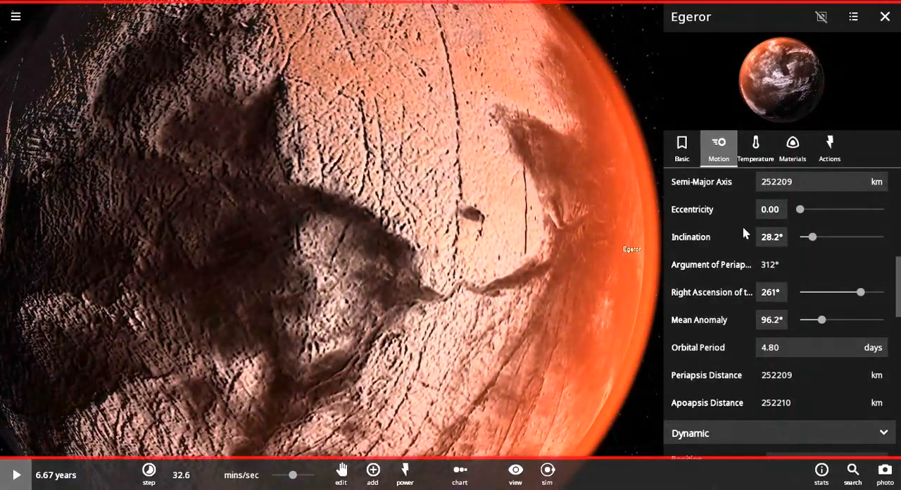
Step: Show Egeror's Temperature tab: 97.2 °C surface, 2.33 atm pressure, albedo 0.09
{"action": "left_click", "coordinate": [756, 144]}
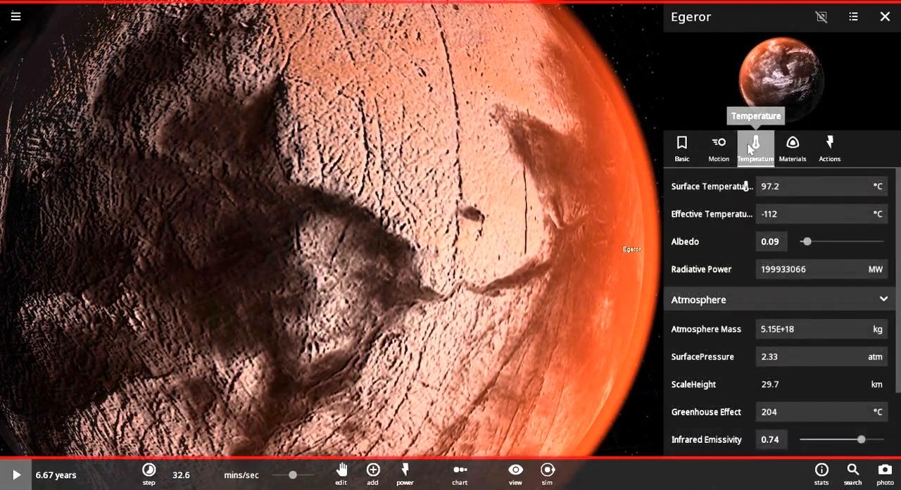
{"action": "mouse_move", "coordinate": [789, 225]}
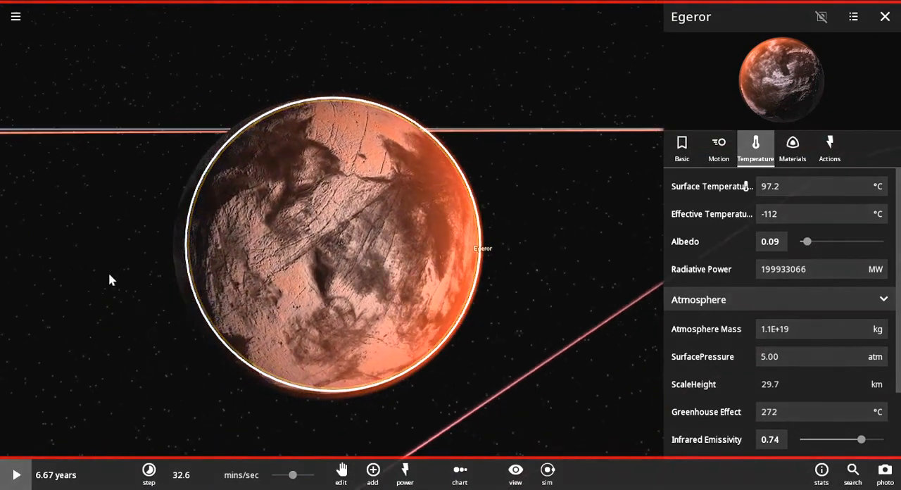
Step: Add water to Egeror in its Materials tab until seas appear on the moon
{"action": "left_click", "coordinate": [793, 146]}
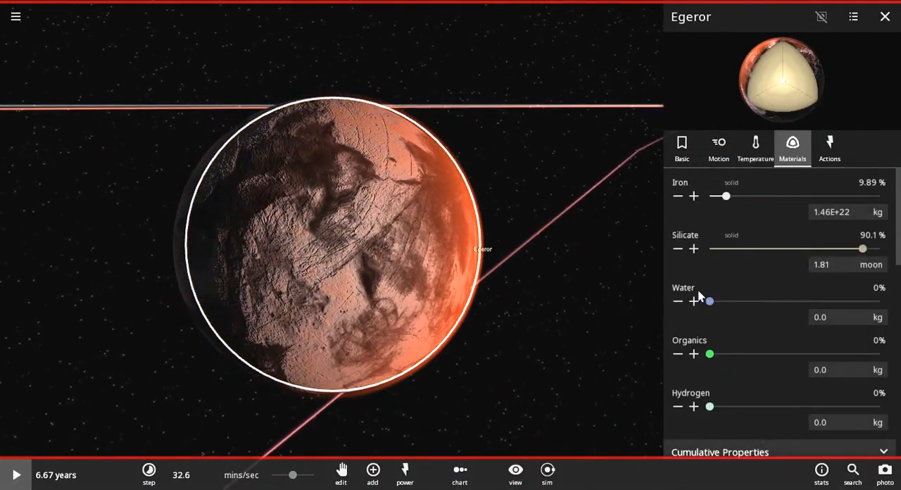
{"action": "left_click", "coordinate": [693, 301]}
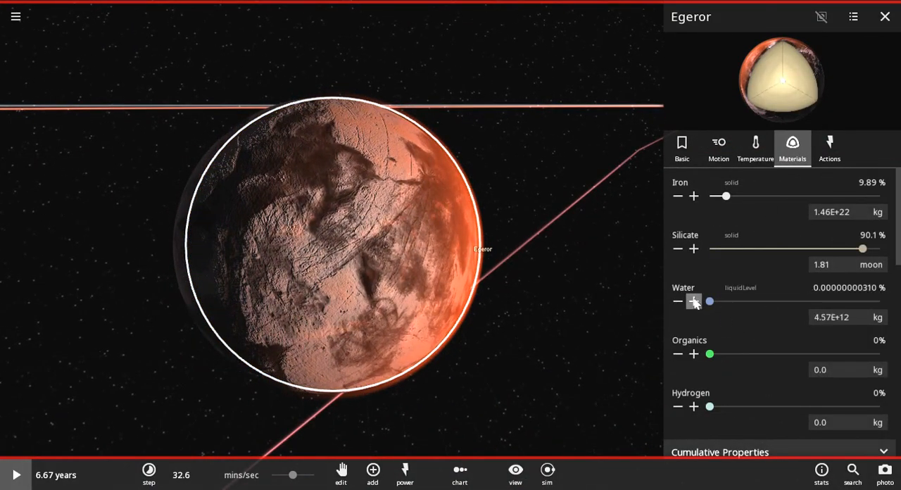
{"action": "left_click", "coordinate": [693, 302]}
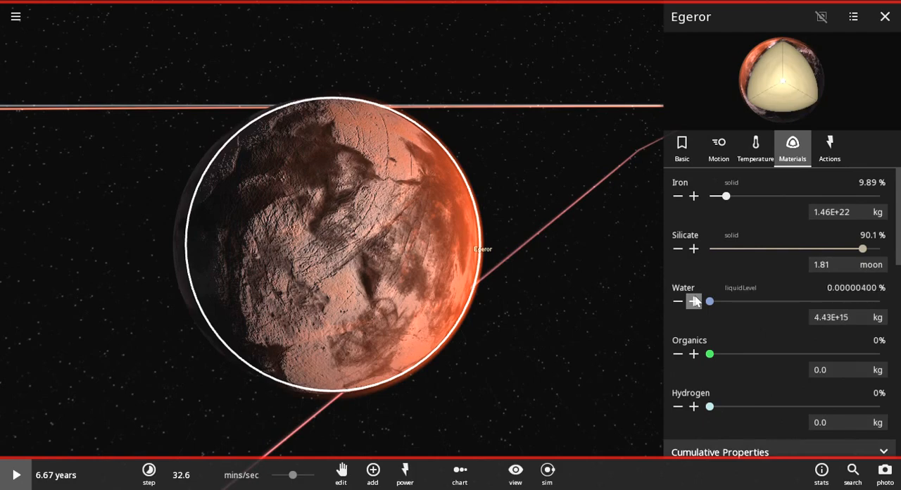
{"action": "left_click", "coordinate": [693, 302]}
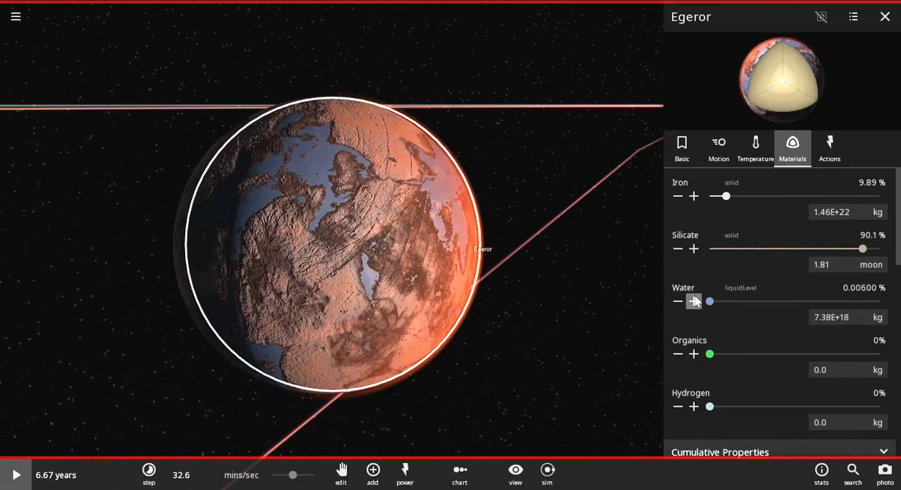
{"action": "left_click", "coordinate": [694, 301]}
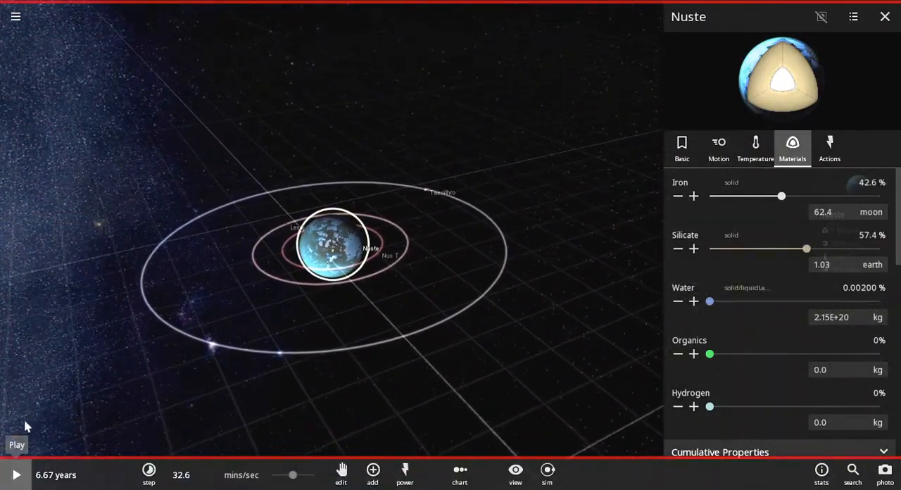
Step: Resume the simulation and select Sator to view its basic properties (203 Jupiter masses, 3620 K)
{"action": "left_click", "coordinate": [15, 474]}
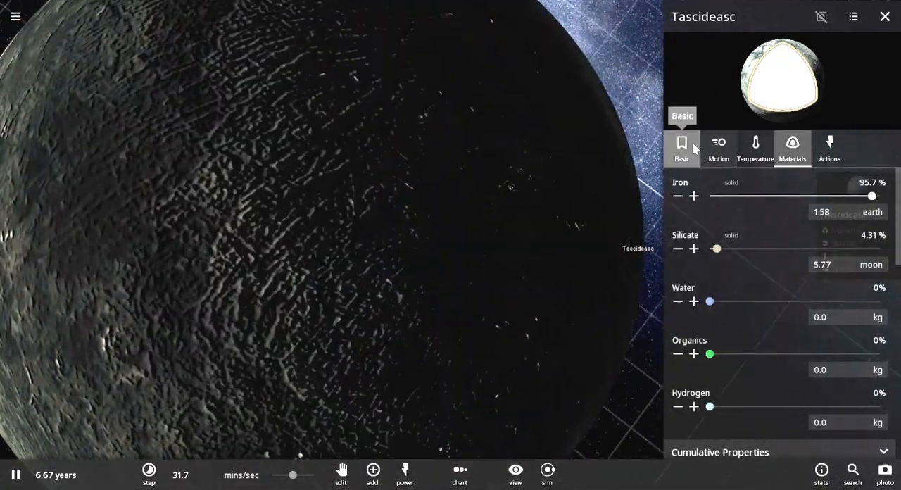
{"action": "left_click", "coordinate": [682, 148]}
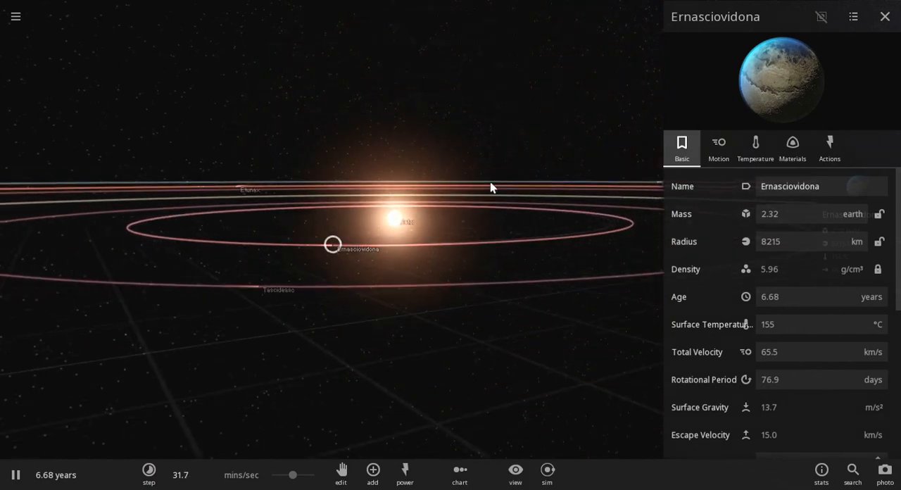
{"action": "left_click", "coordinate": [407, 219]}
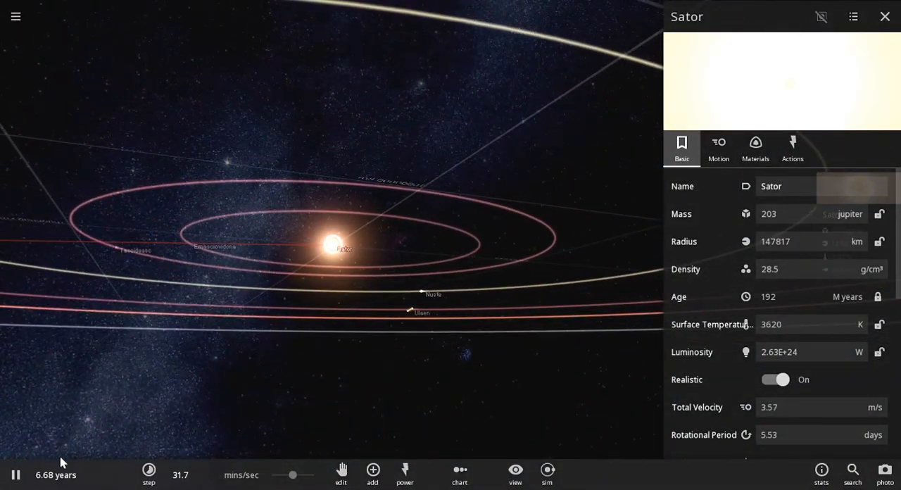
Step: Pause the simulation at 6.68 years with the full system's orbits in view
{"action": "left_click", "coordinate": [16, 474]}
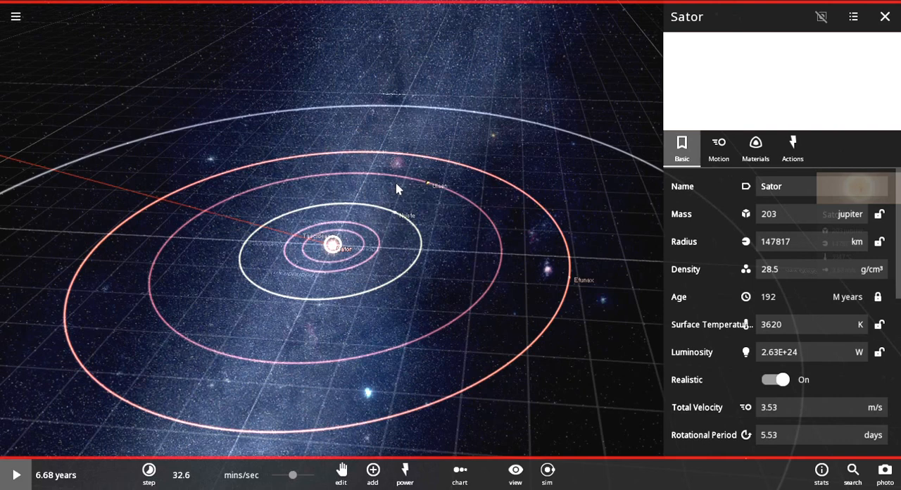
{"action": "mouse_move", "coordinate": [470, 172]}
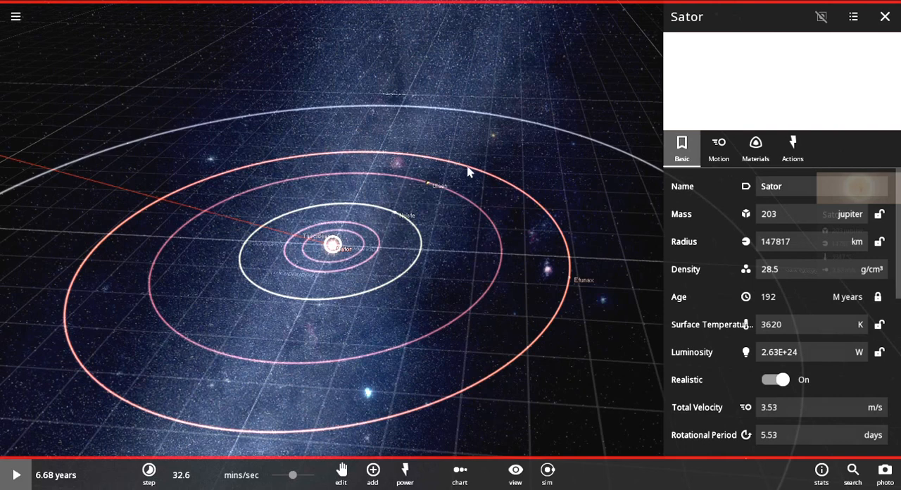
{"action": "mouse_move", "coordinate": [224, 249]}
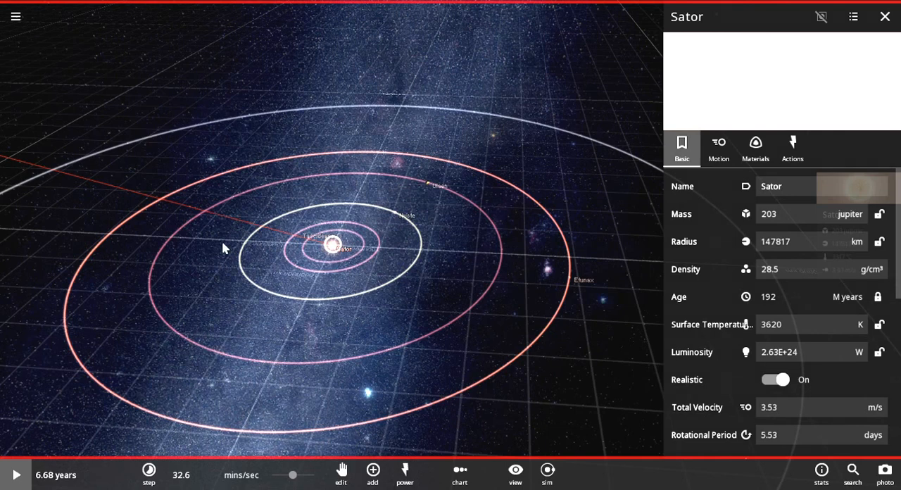
{"action": "mouse_move", "coordinate": [199, 193]}
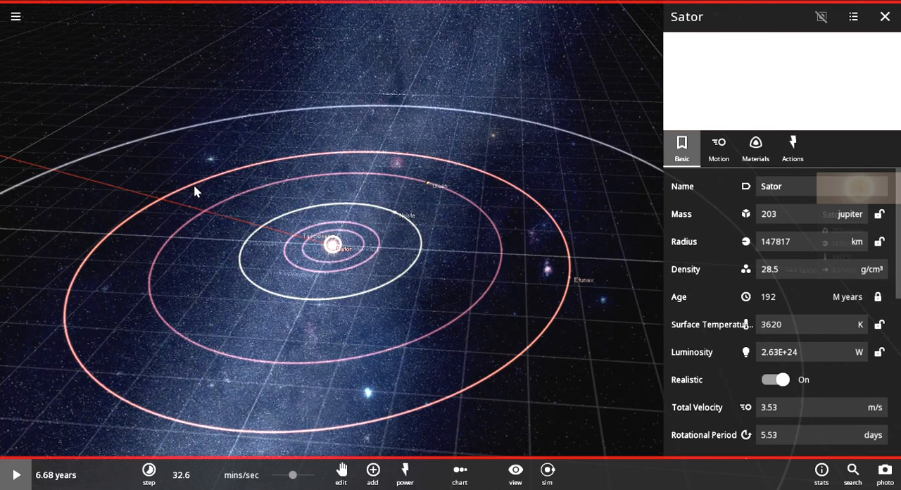
{"action": "mouse_move", "coordinate": [194, 194]}
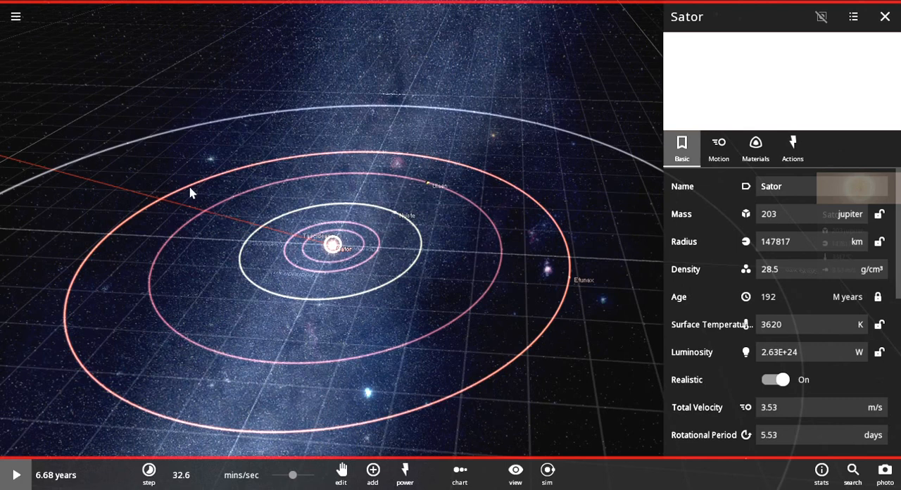
{"action": "mouse_move", "coordinate": [192, 185]}
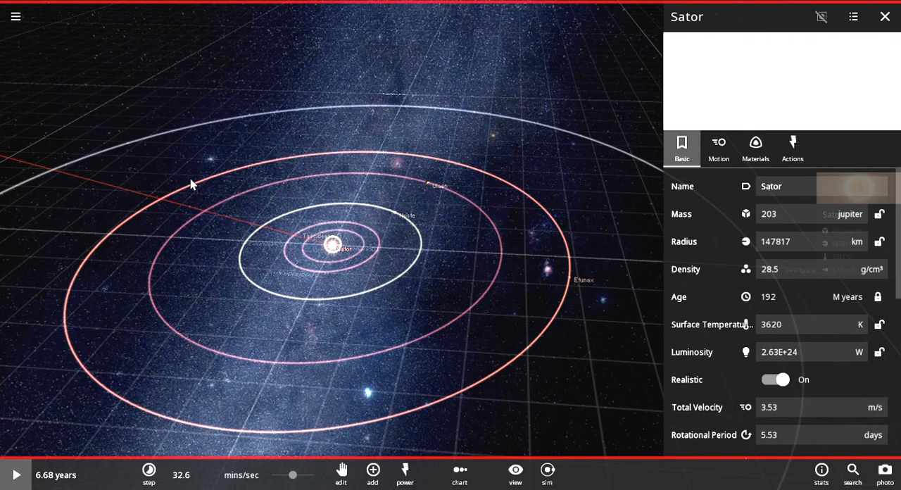
{"action": "mouse_move", "coordinate": [185, 178]}
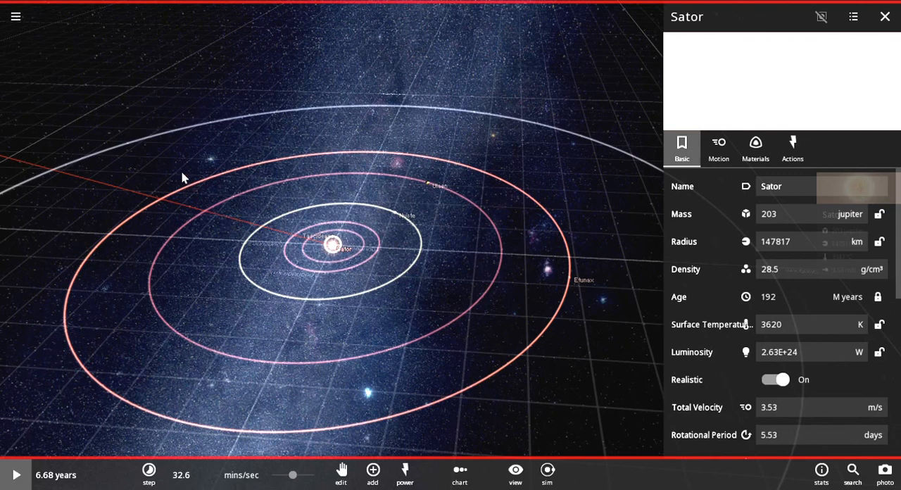
{"action": "mouse_move", "coordinate": [176, 162]}
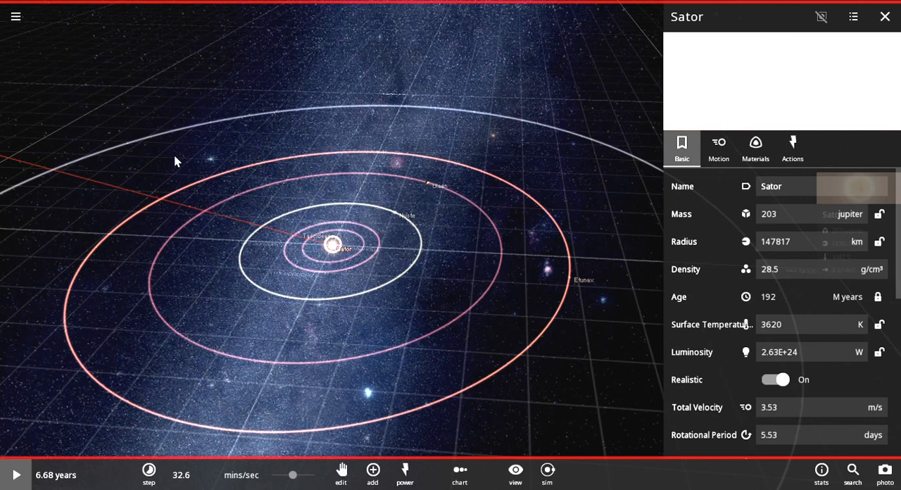
{"action": "mouse_move", "coordinate": [179, 163]}
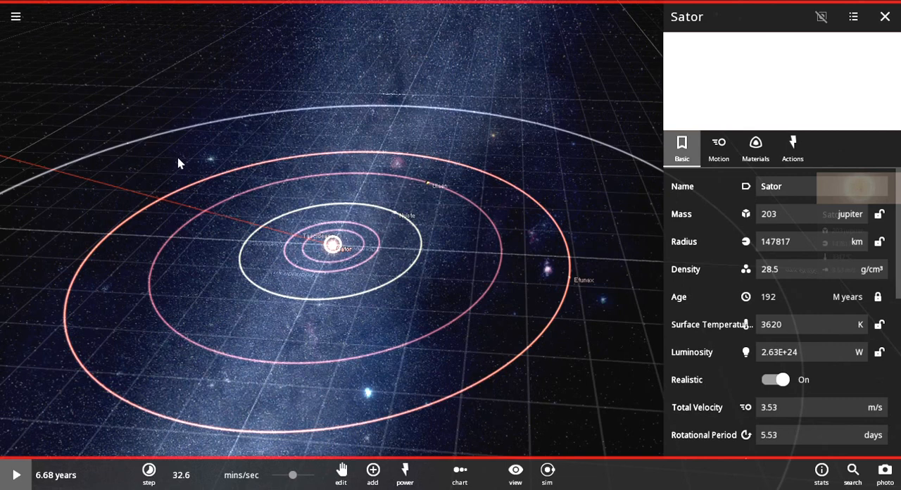
{"action": "mouse_move", "coordinate": [177, 176]}
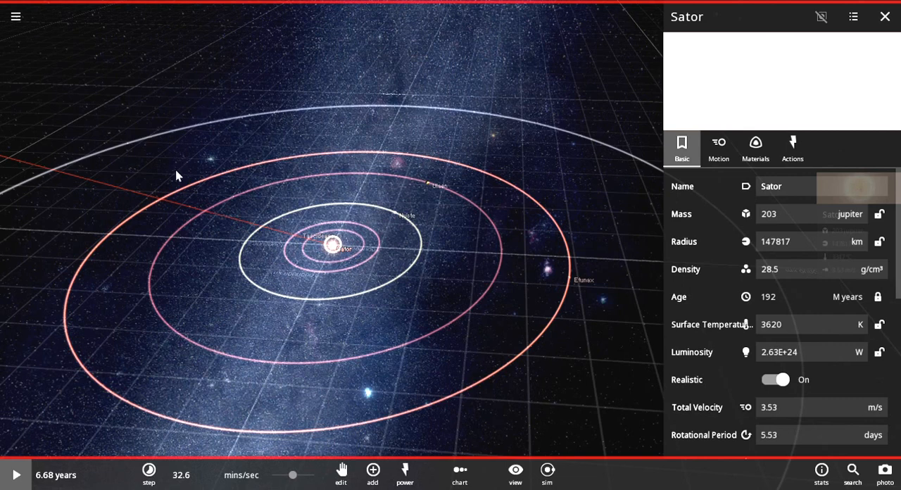